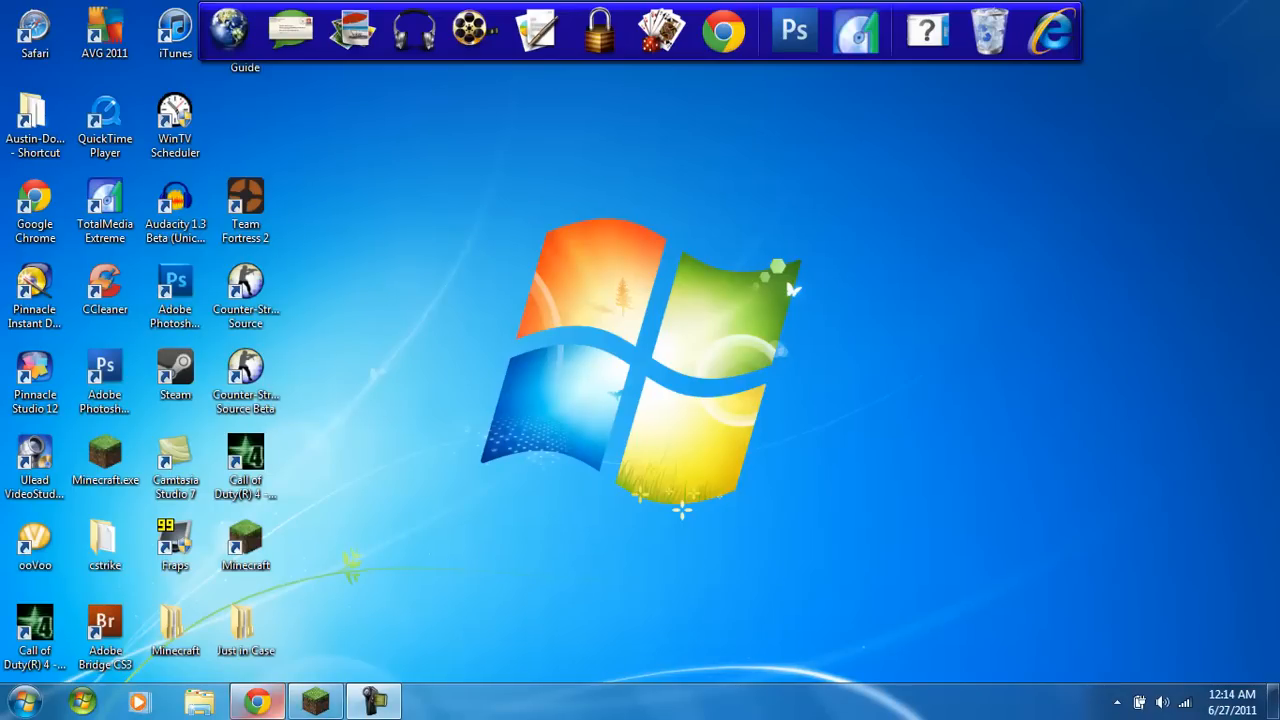
- Bring up the Chrome window showing the Mystic Ruins, Mystic Ores and Mystic Stones forum thread
left_click(256, 701)
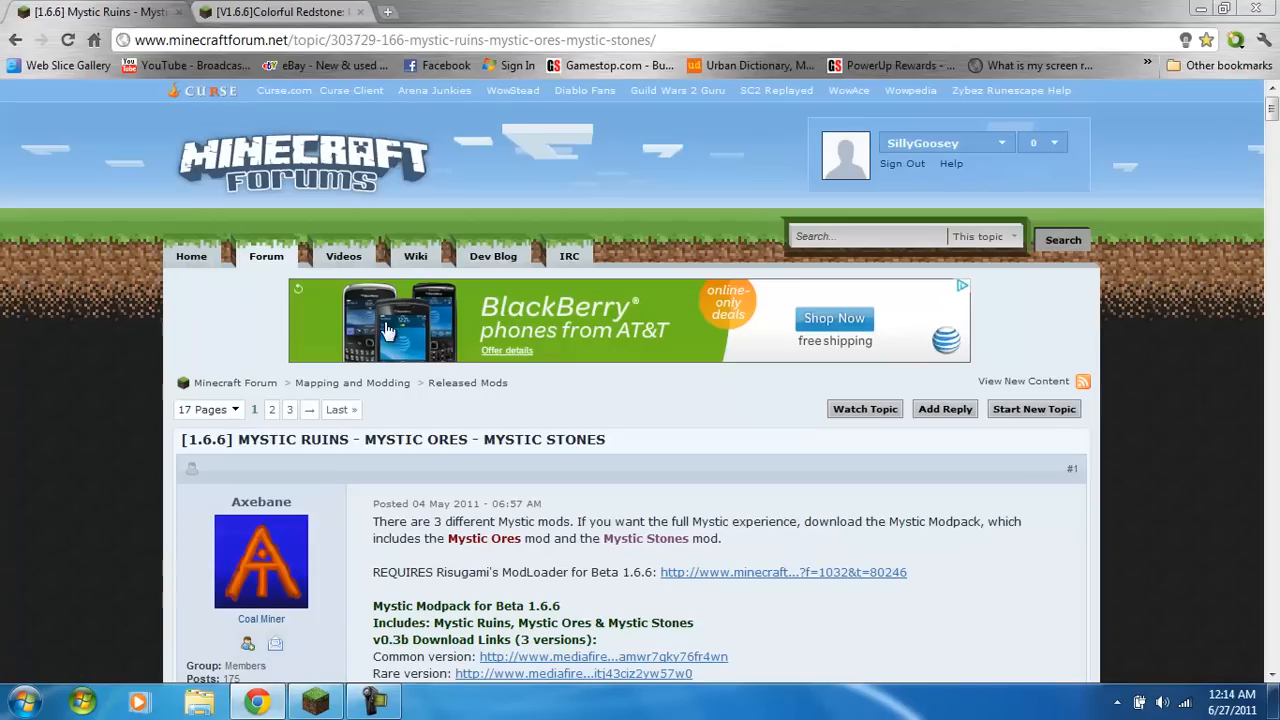
mouse_move(65, 280)
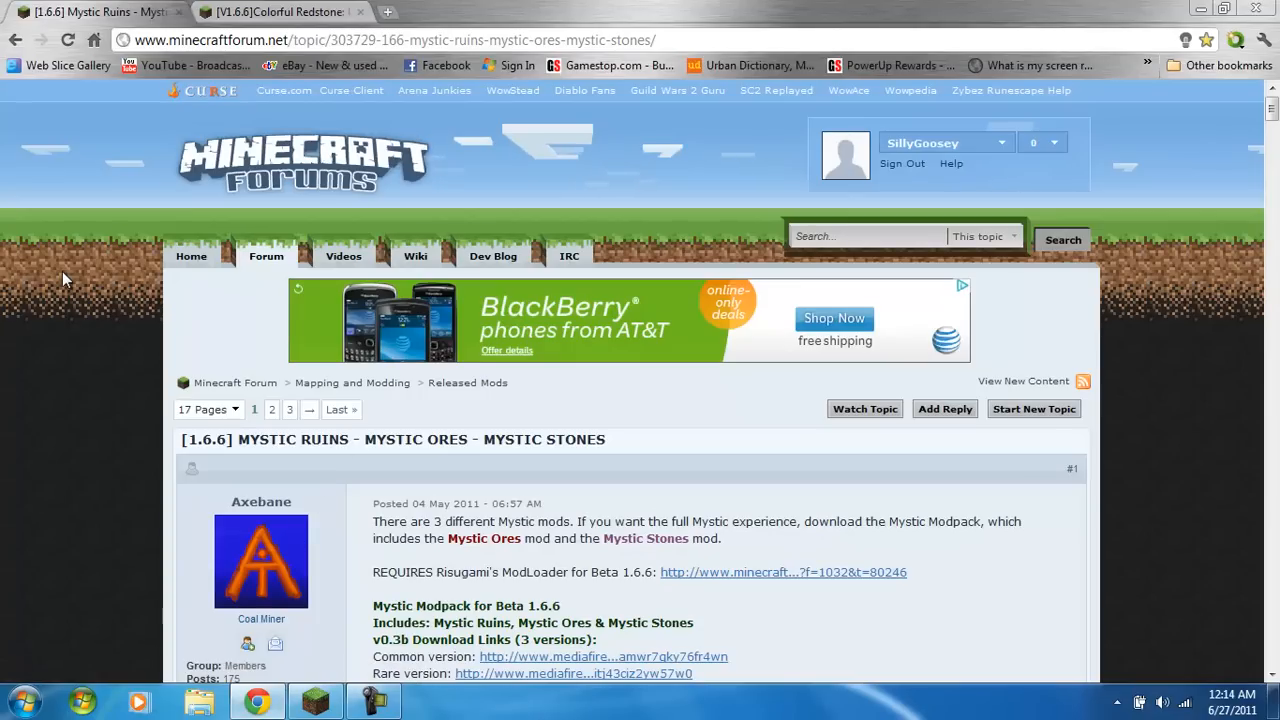
scroll("down", 3)
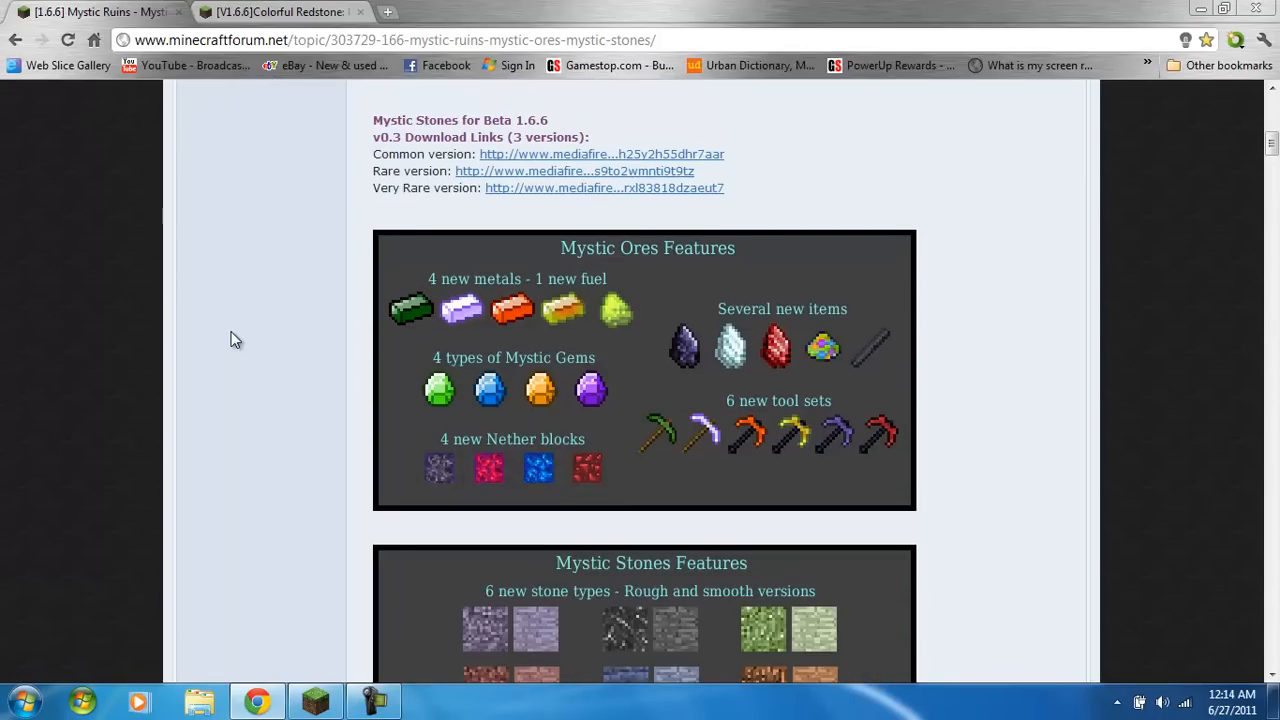
mouse_move(620, 312)
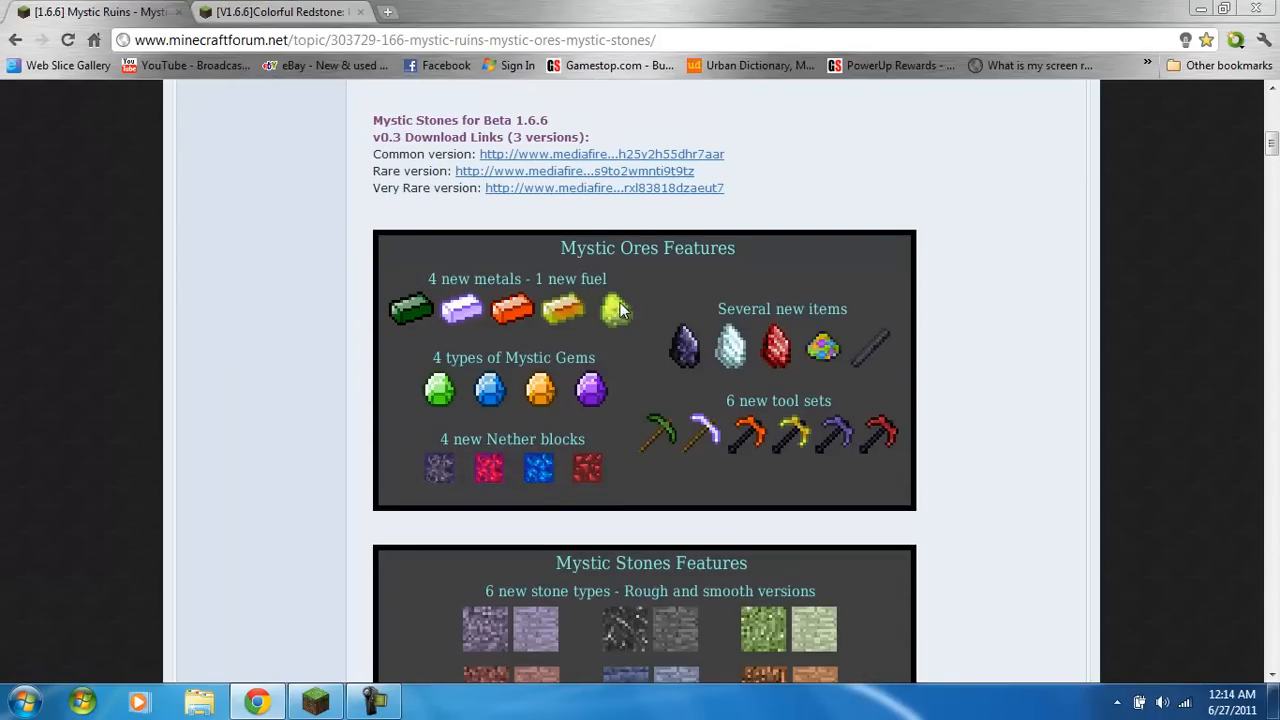
mouse_move(478, 463)
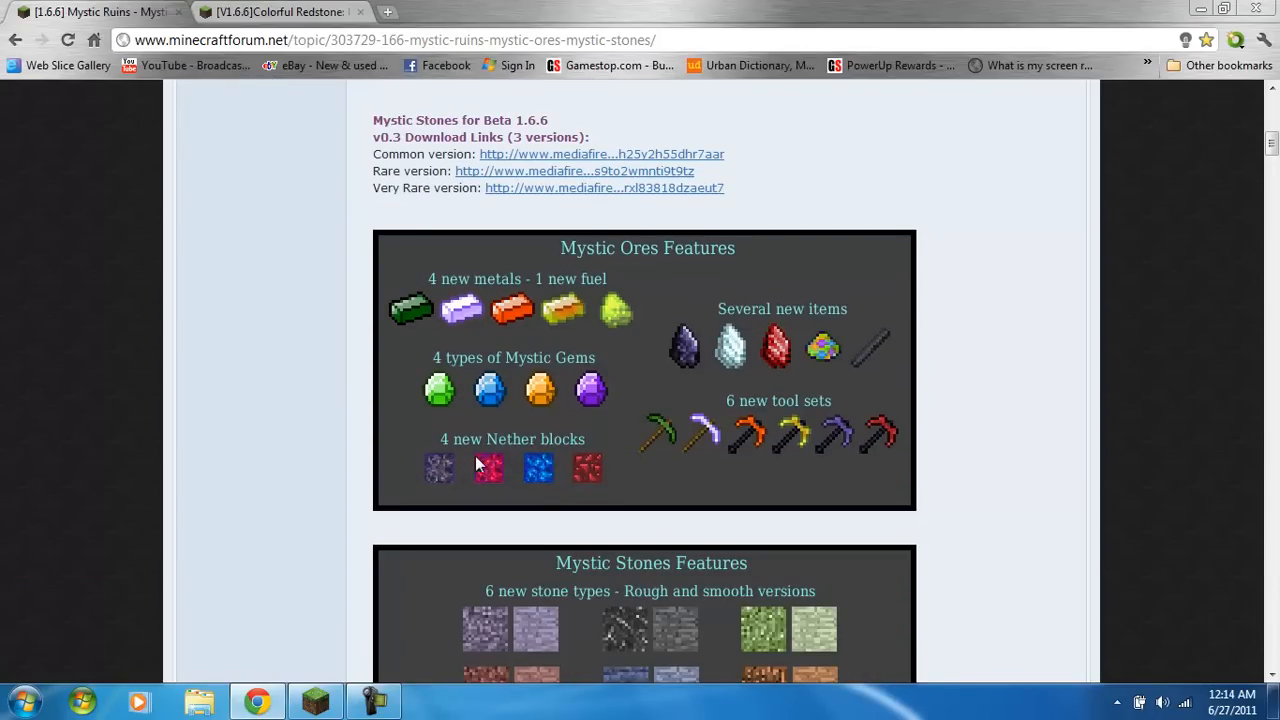
mouse_move(710, 338)
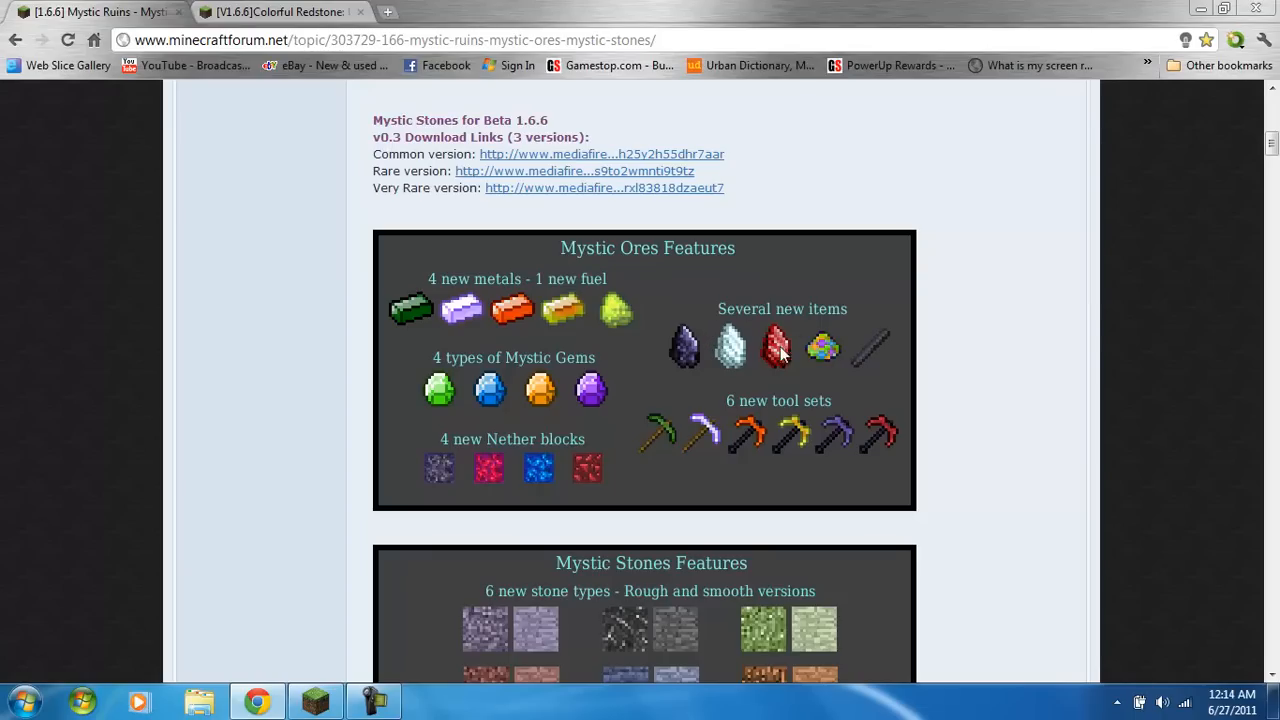
mouse_move(402, 445)
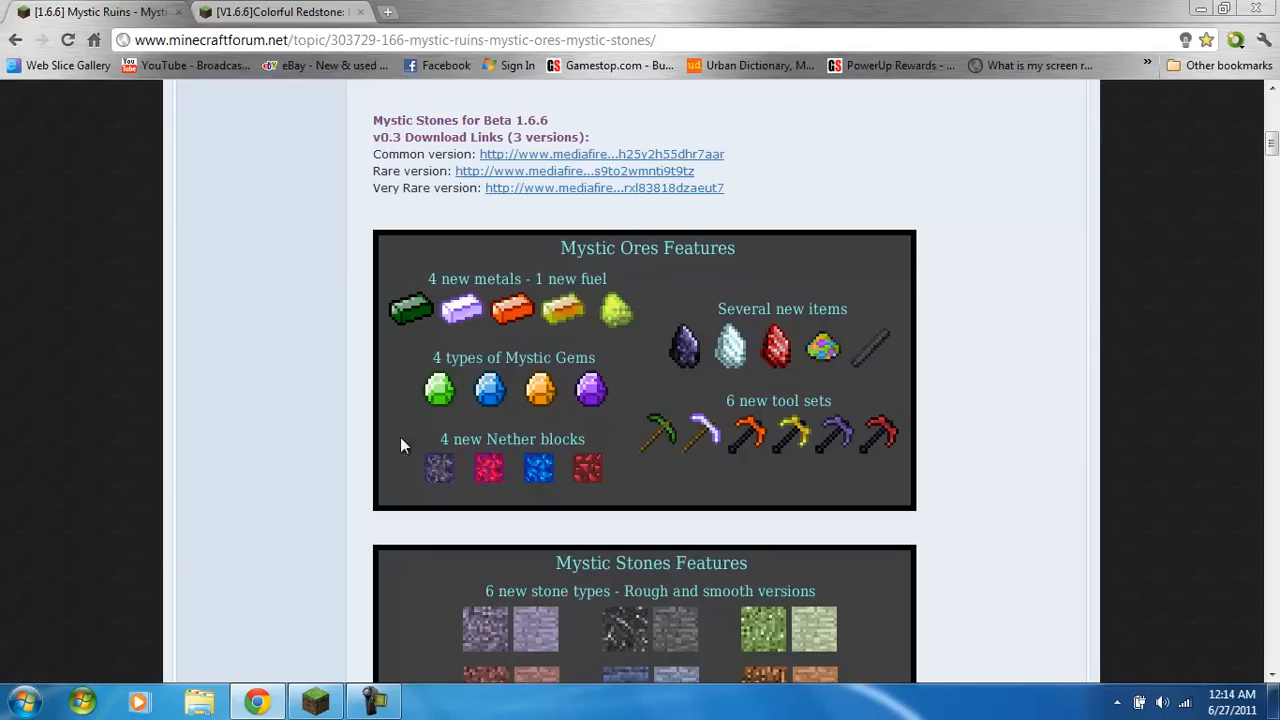
mouse_move(437, 342)
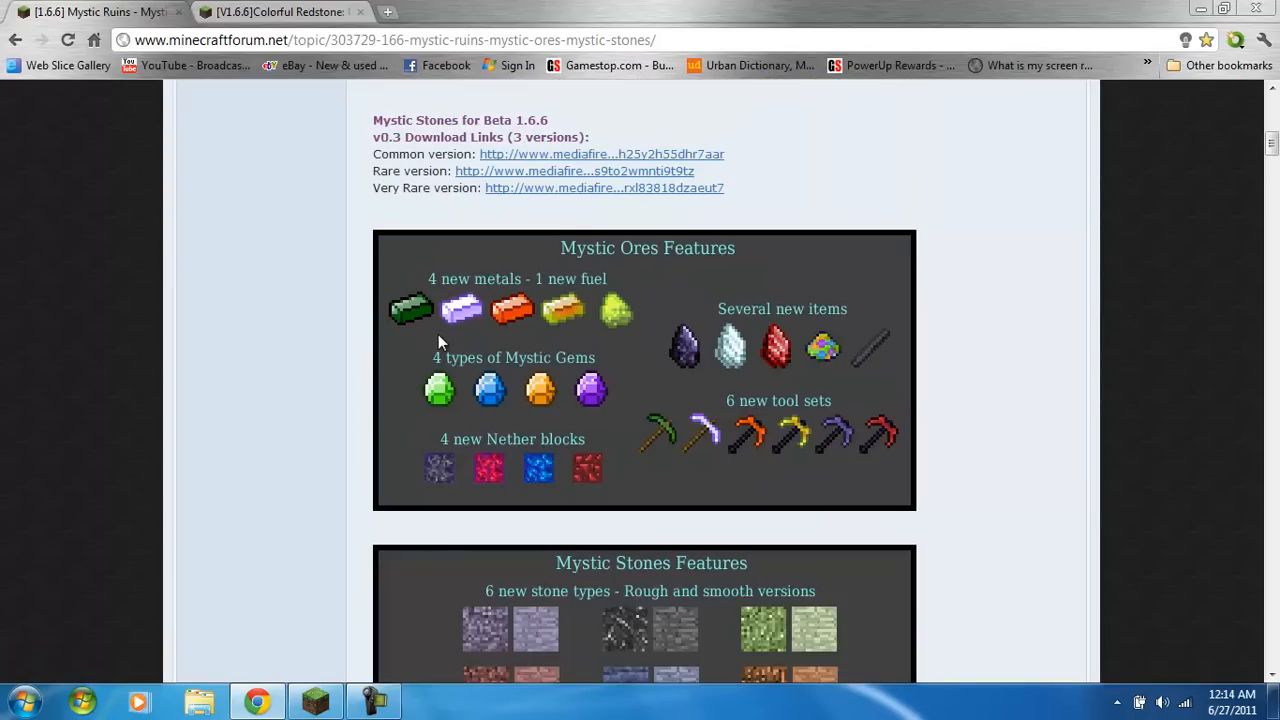
scroll("down", 3)
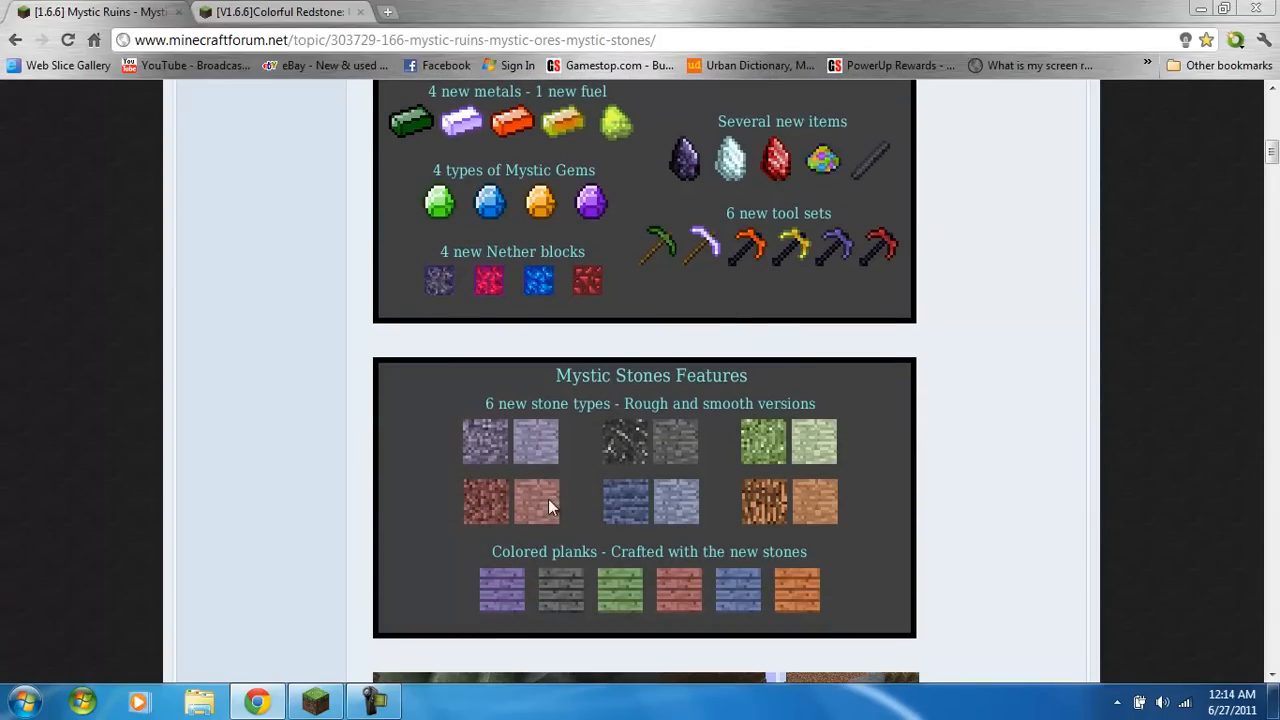
mouse_move(540, 432)
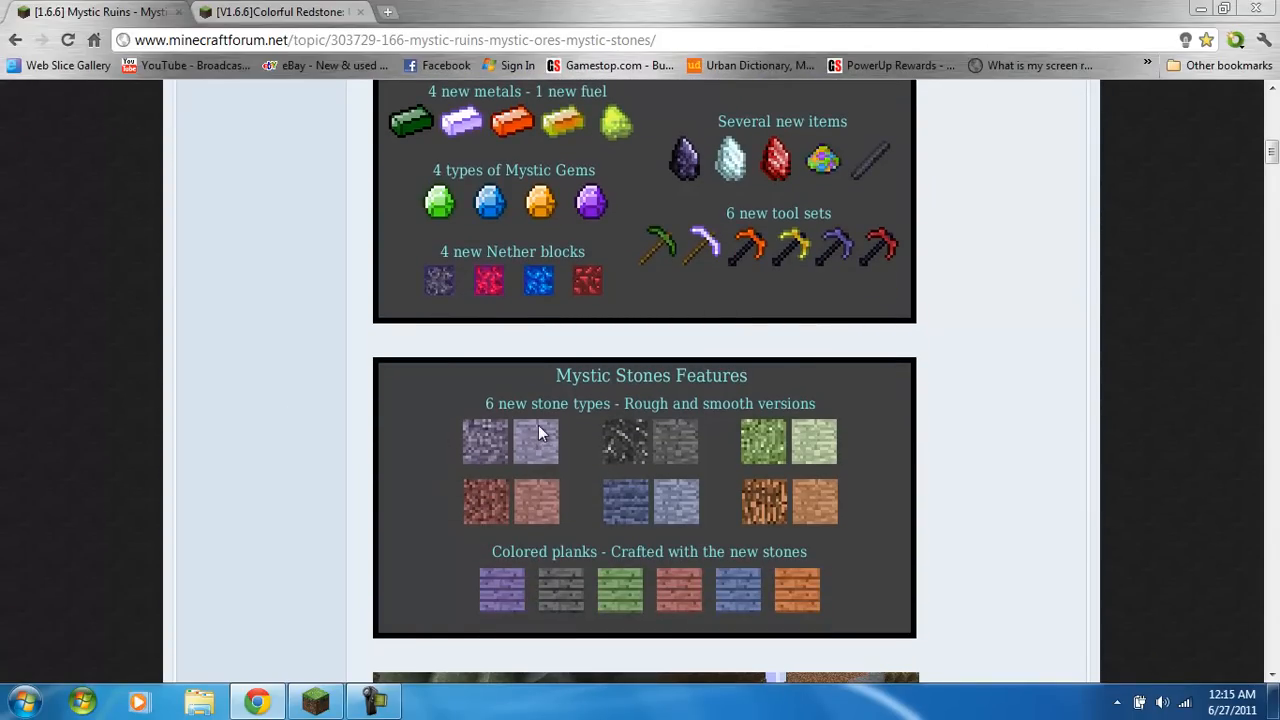
scroll("down", 3)
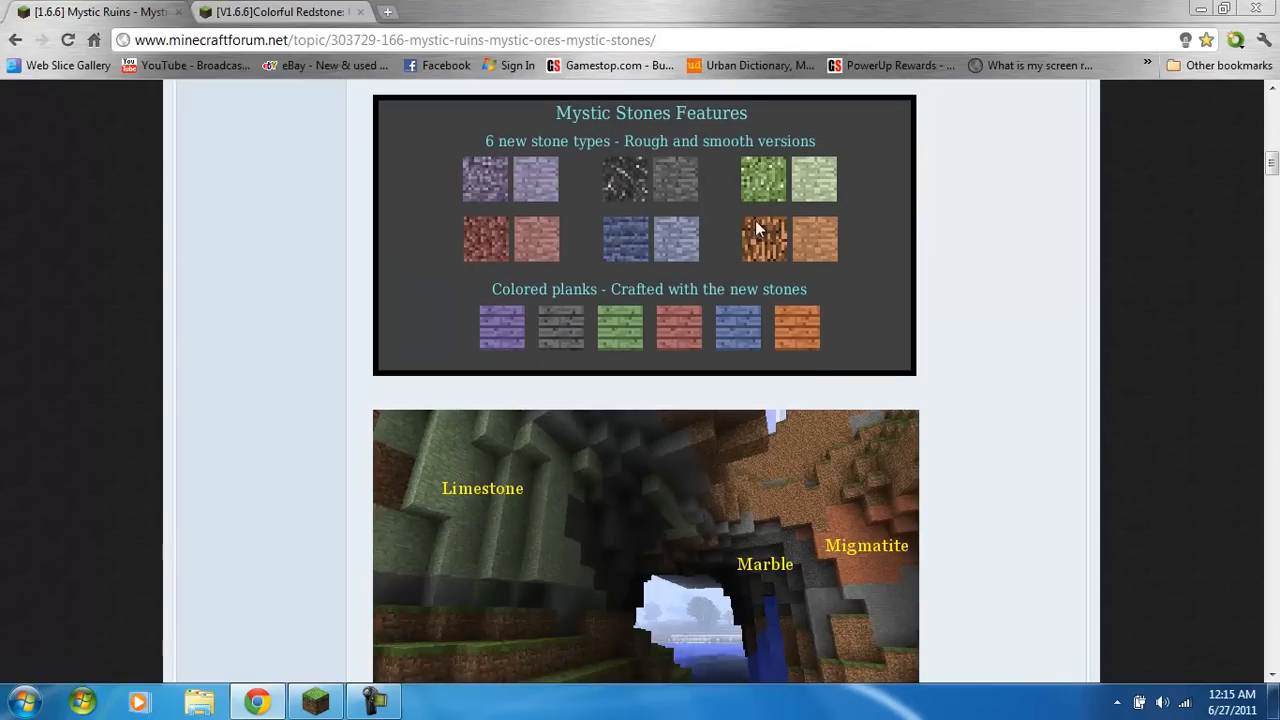
scroll("down", 3)
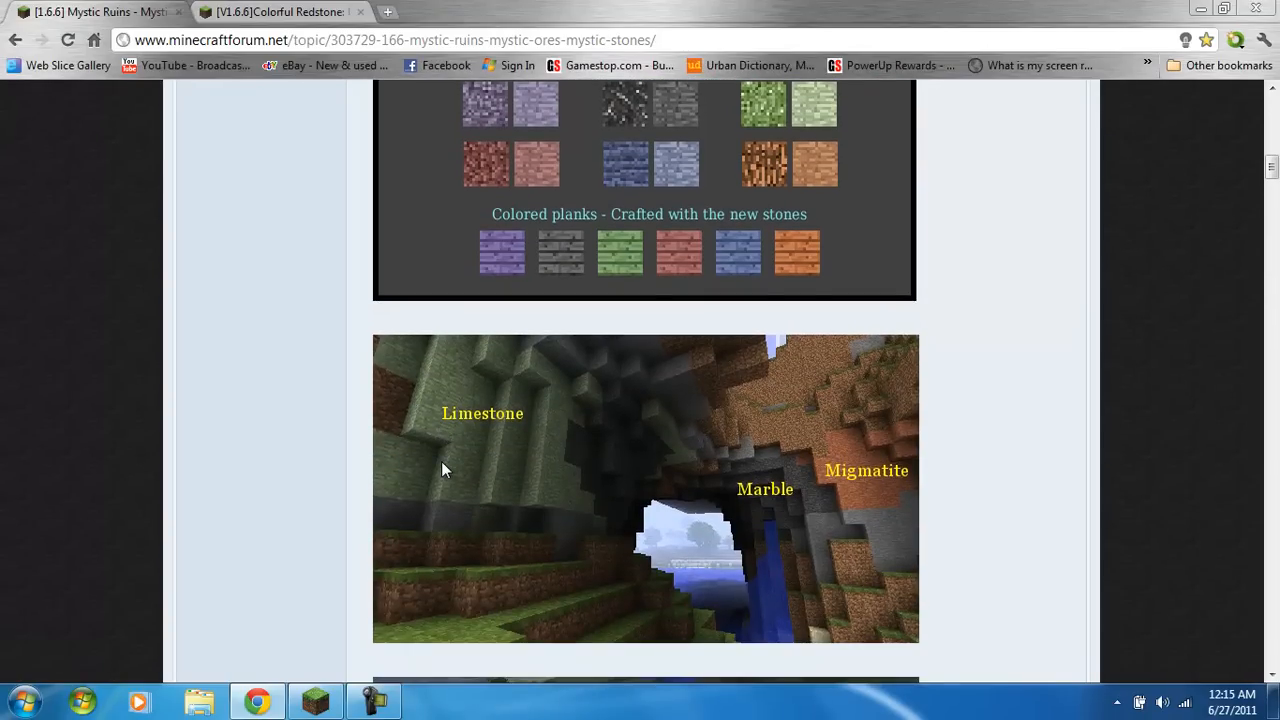
scroll("down", 3)
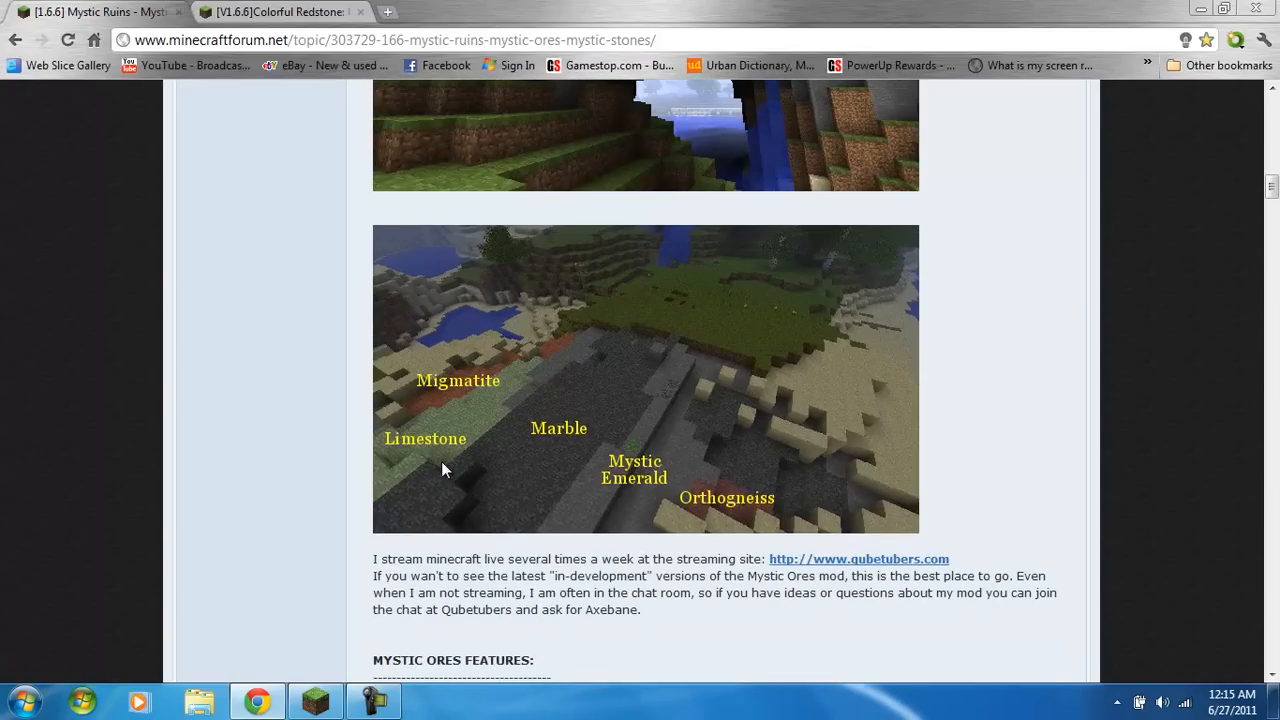
scroll("down", 3)
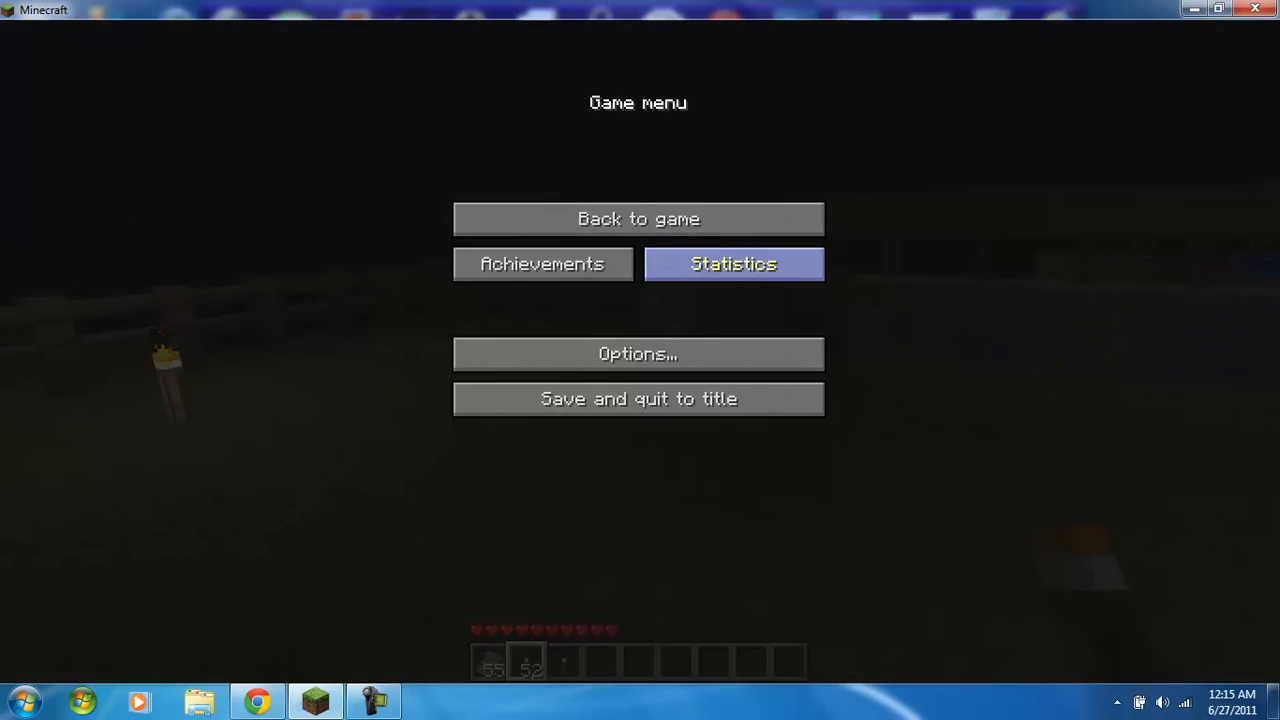
- Resume the Minecraft world with 'Back to game' to view the Nether block display
left_click(638, 218)
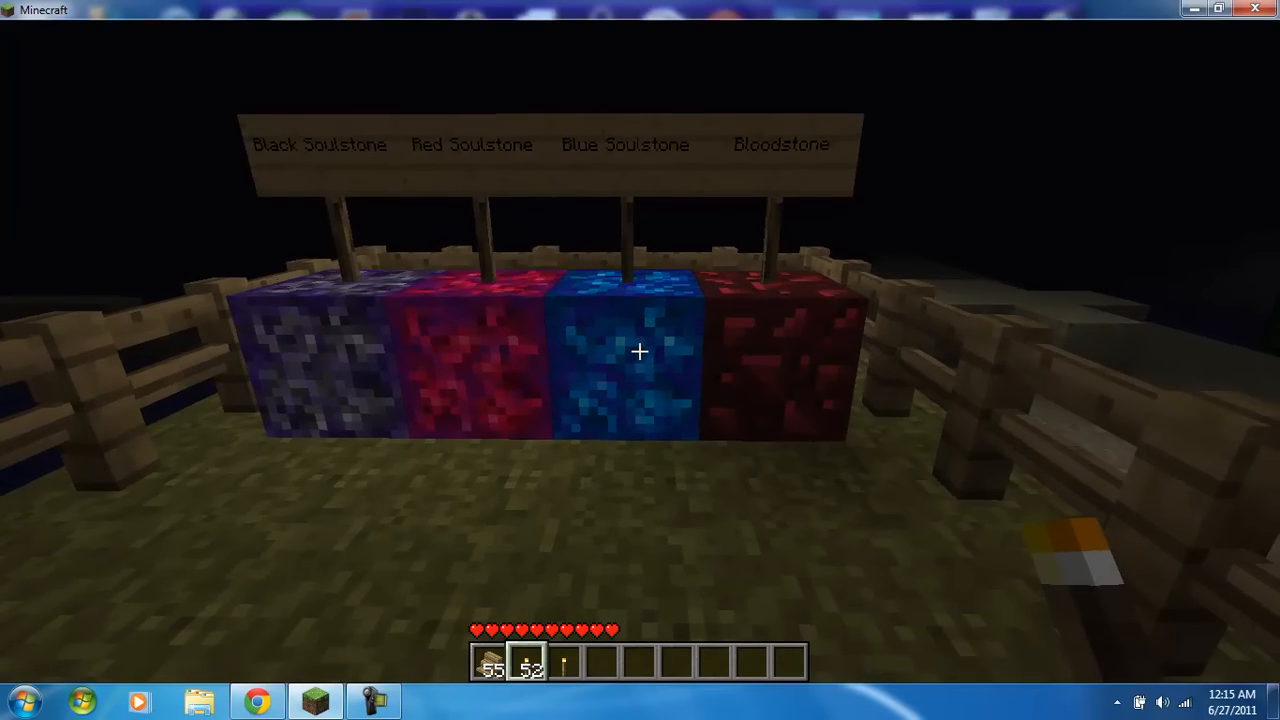
mouse_move(640, 350)
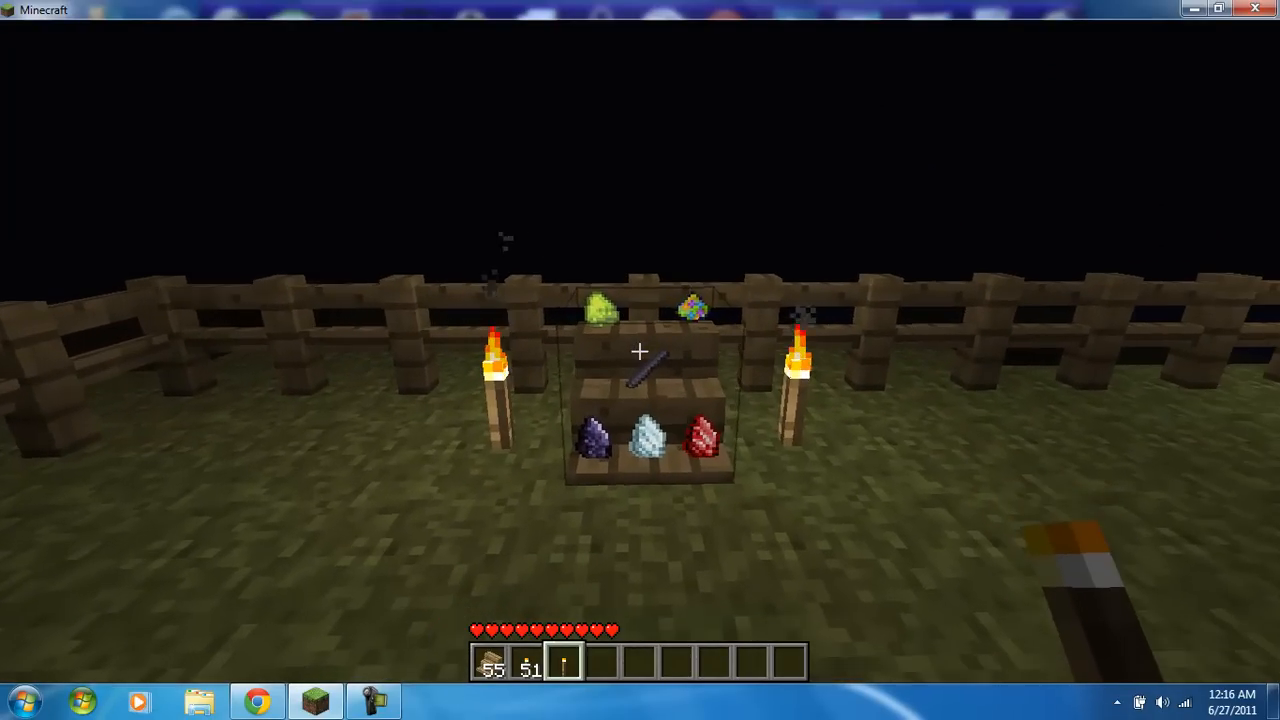
mouse_move(640, 360)
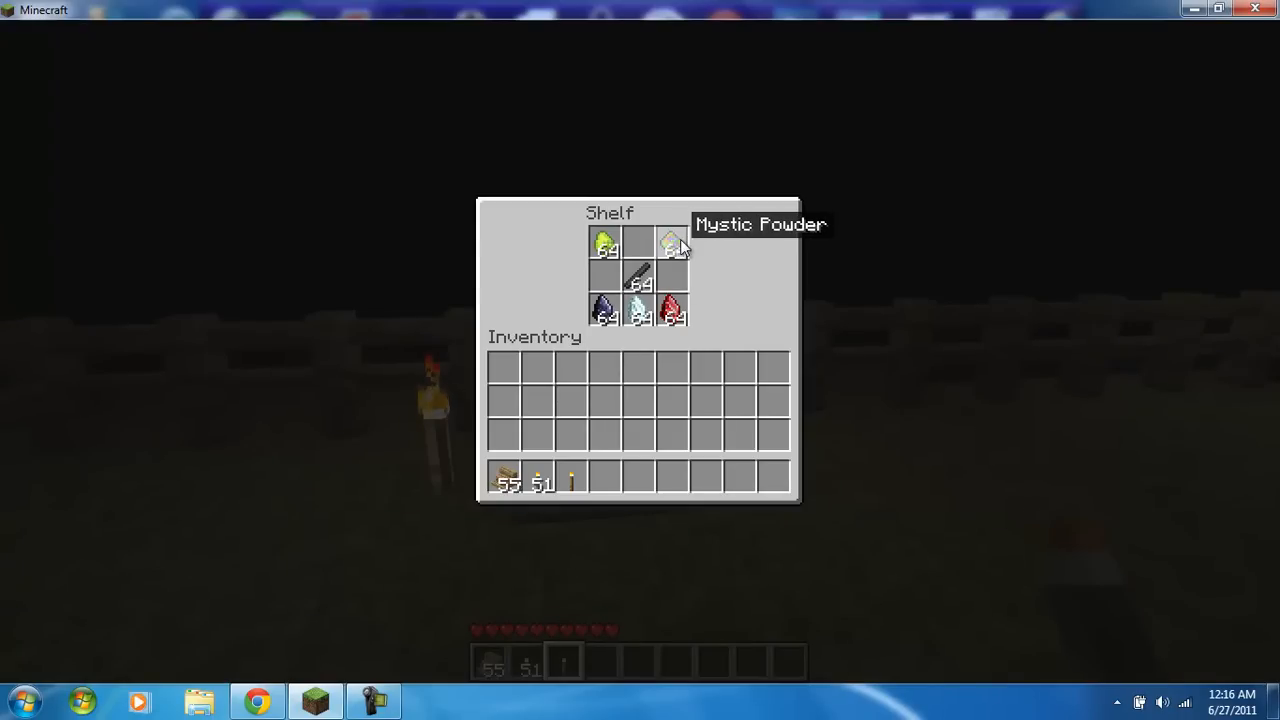
mouse_move(645, 278)
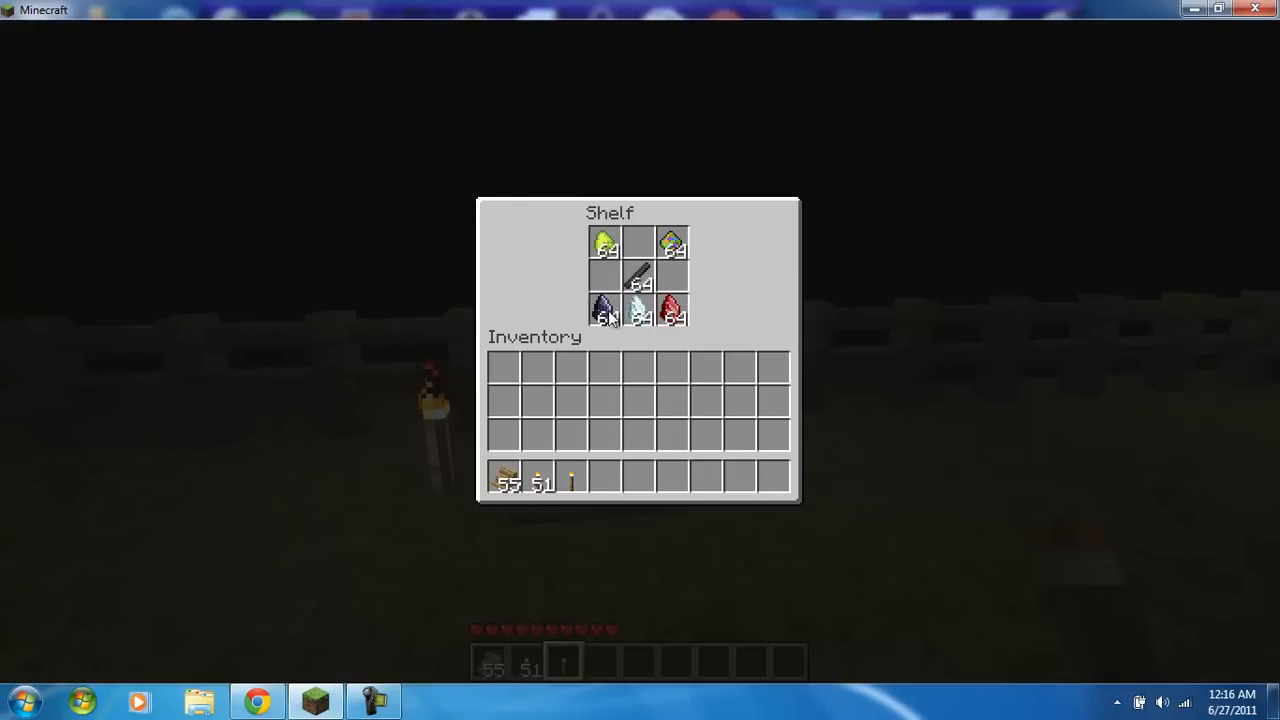
mouse_move(605, 308)
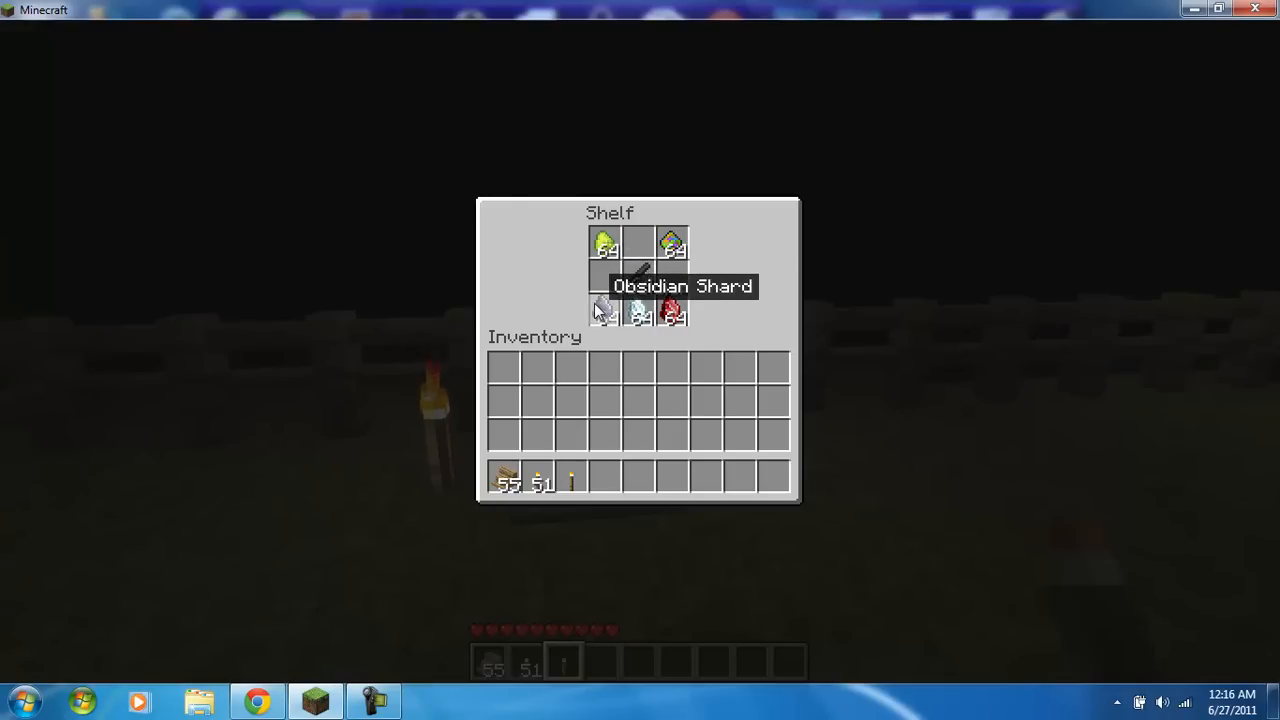
mouse_move(640, 300)
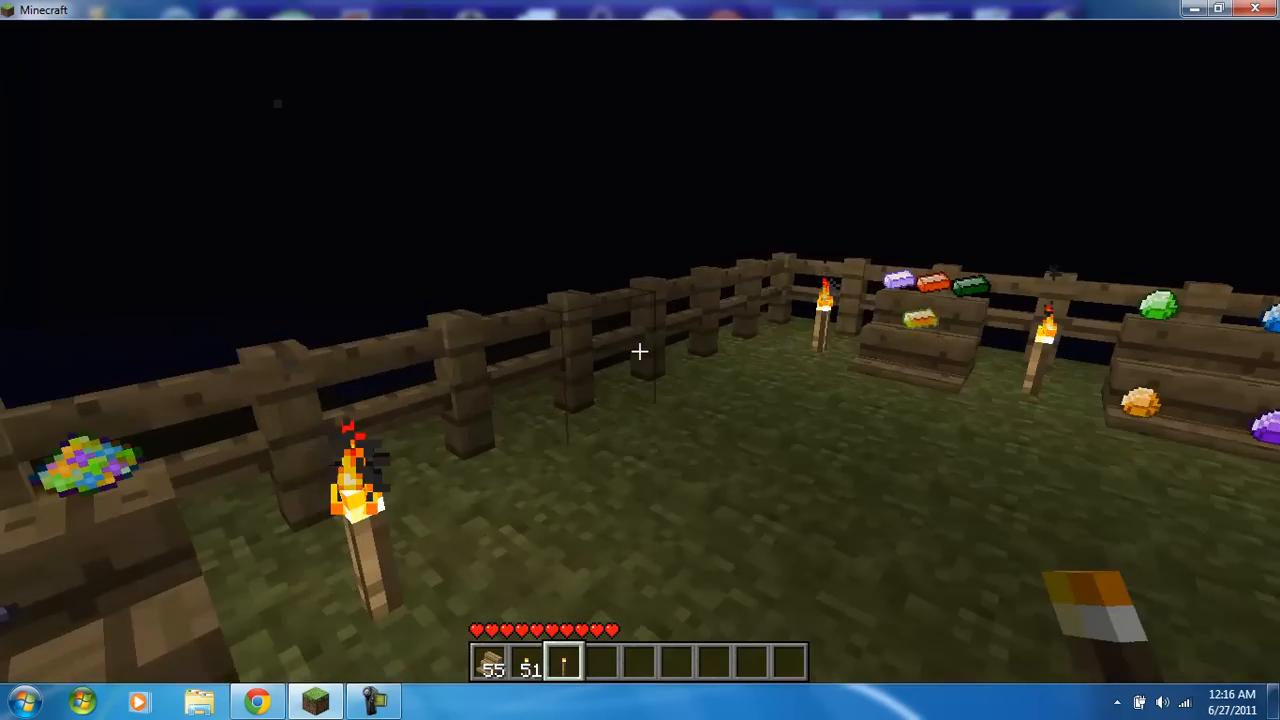
mouse_move(640, 350)
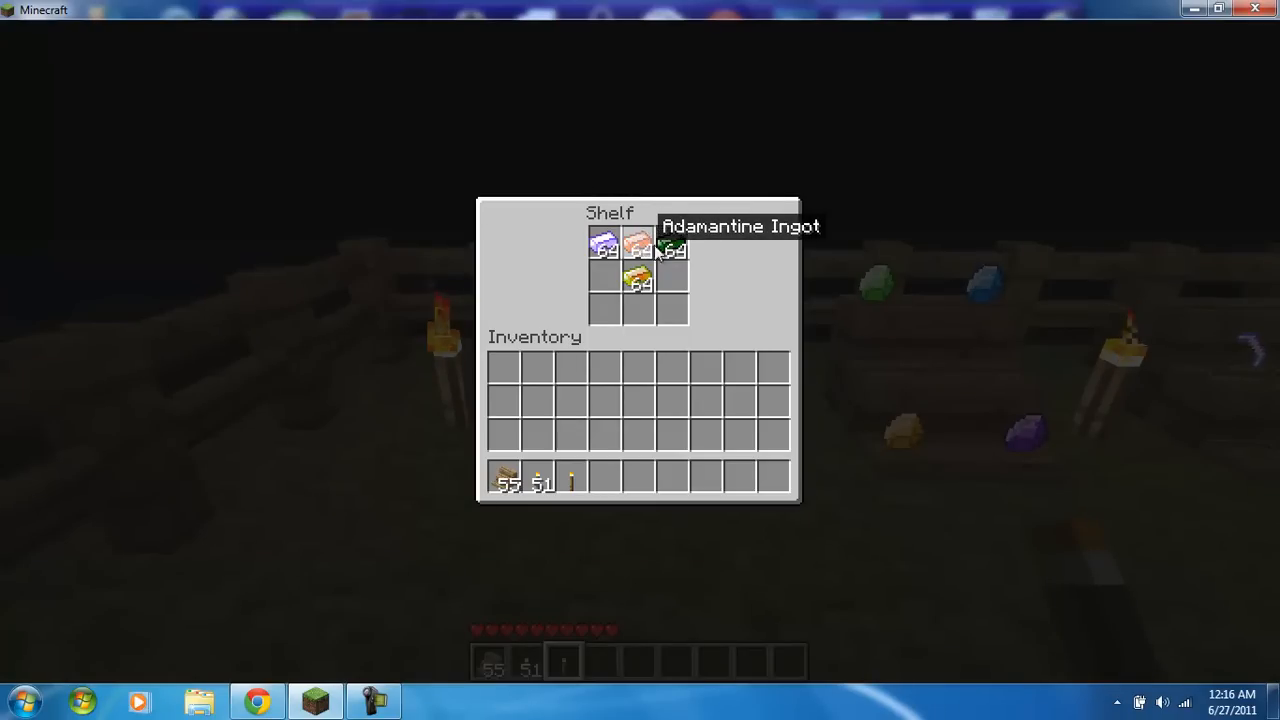
mouse_move(672, 243)
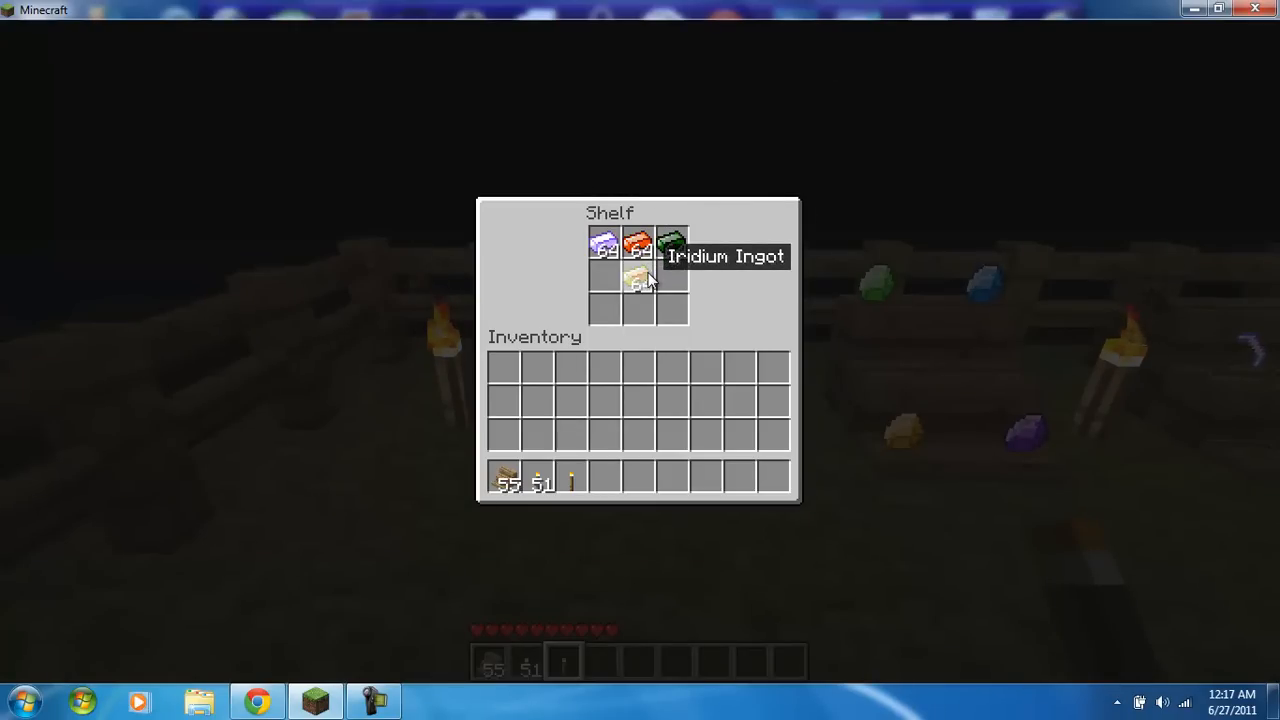
key("Escape")
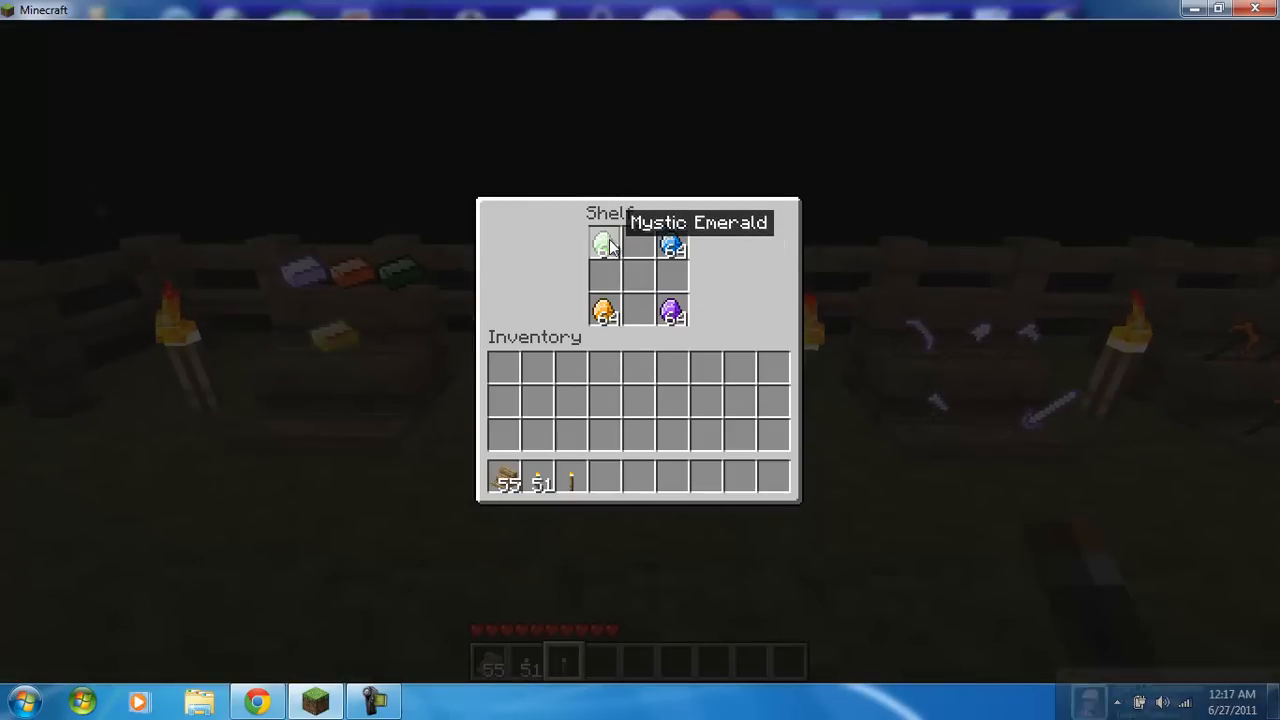
mouse_move(625, 305)
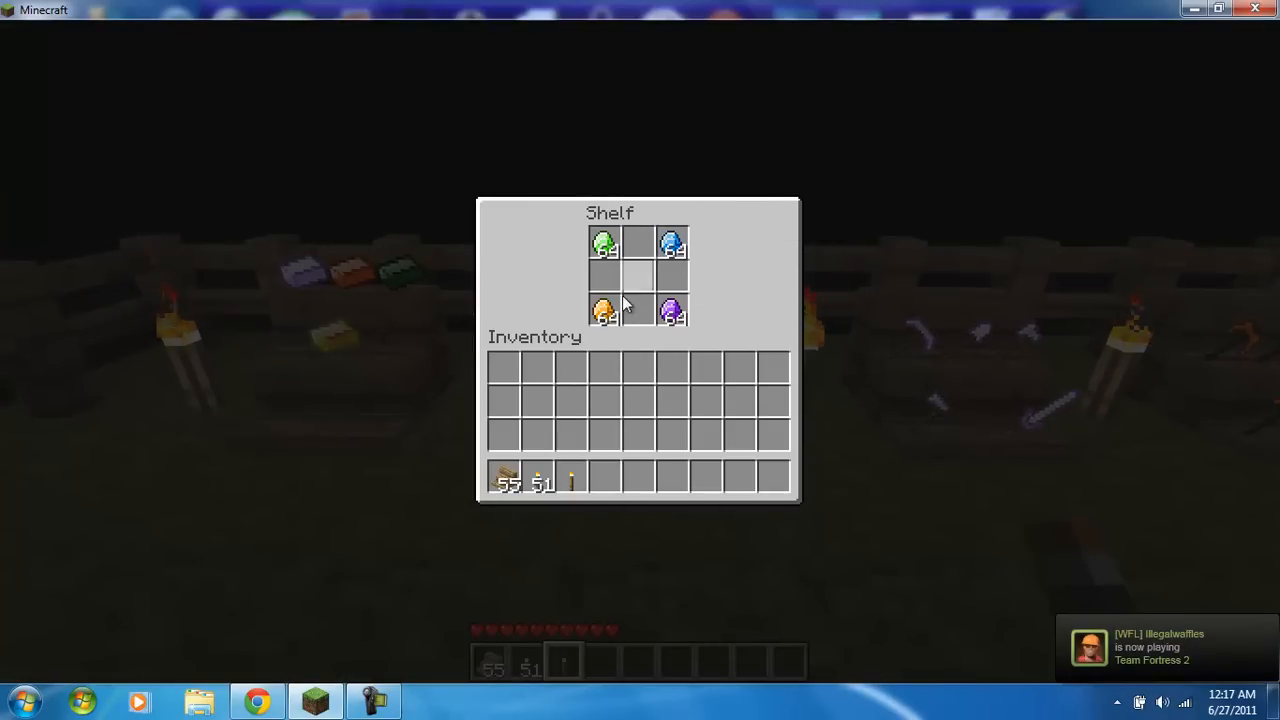
mouse_move(672, 315)
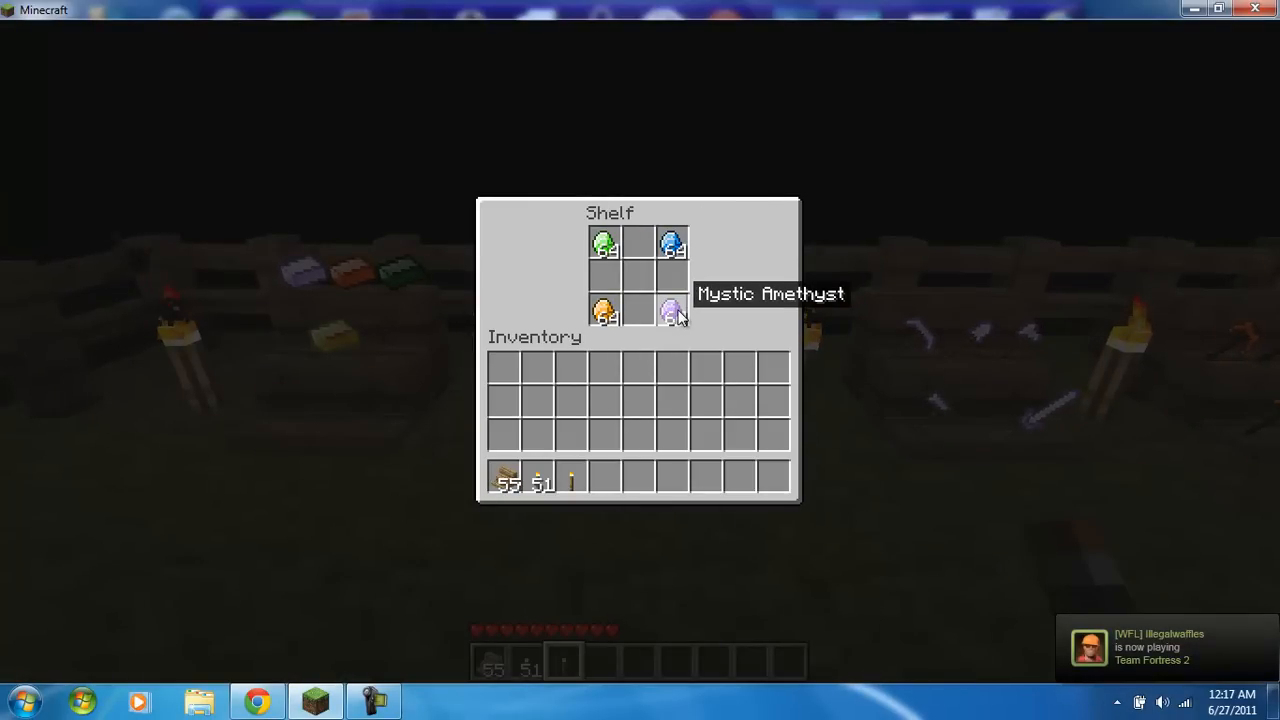
key("Escape")
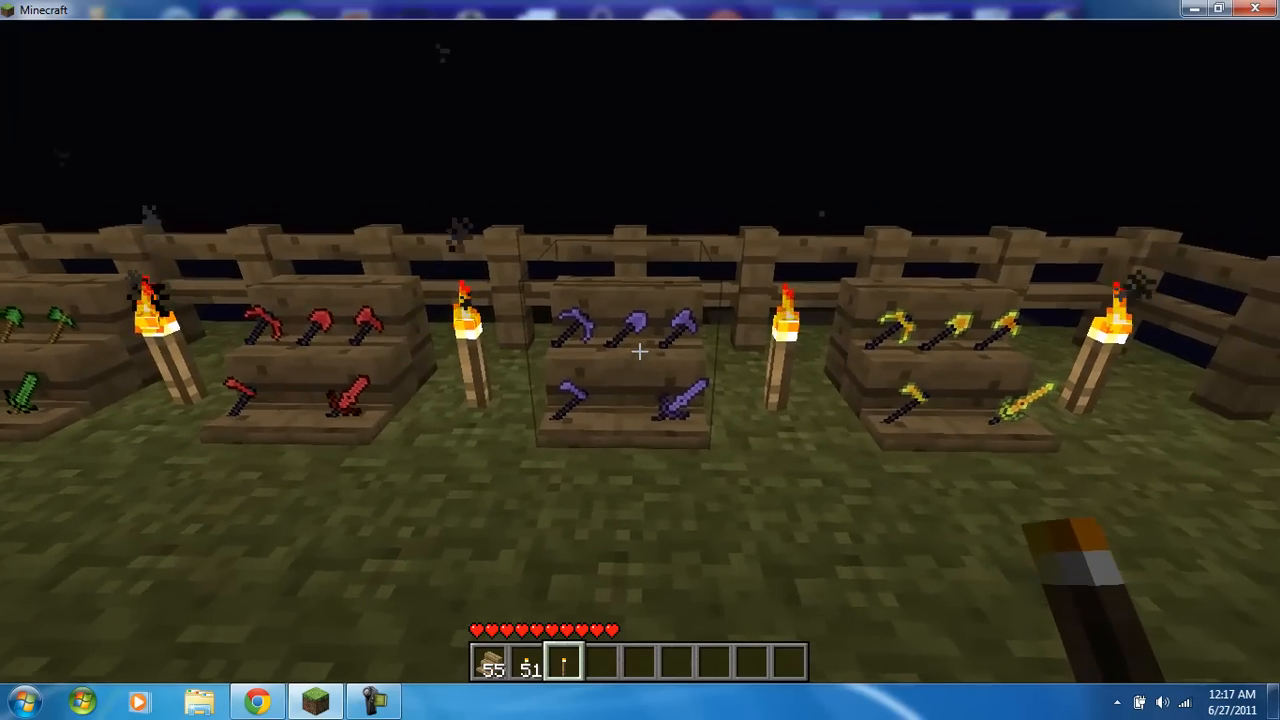
mouse_move(640, 360)
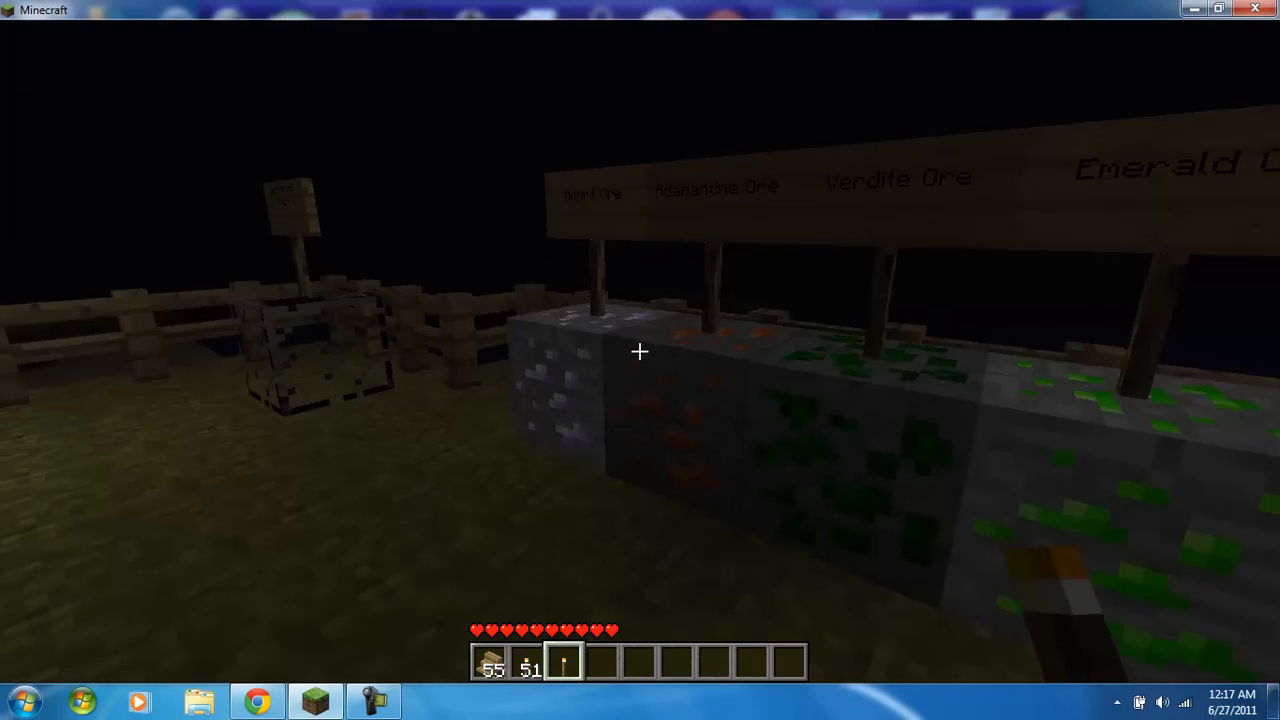
- Save and quit the world to title, then close Minecraft to the desktop
key("Escape")
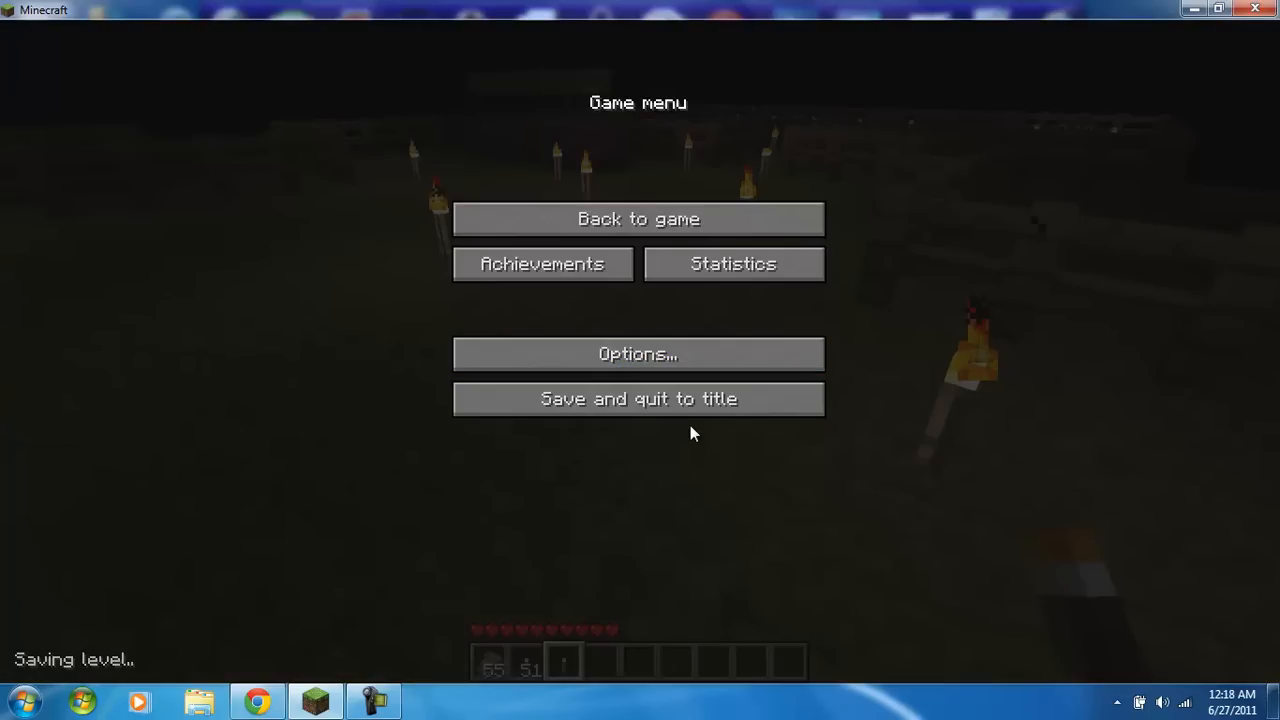
left_click(638, 398)
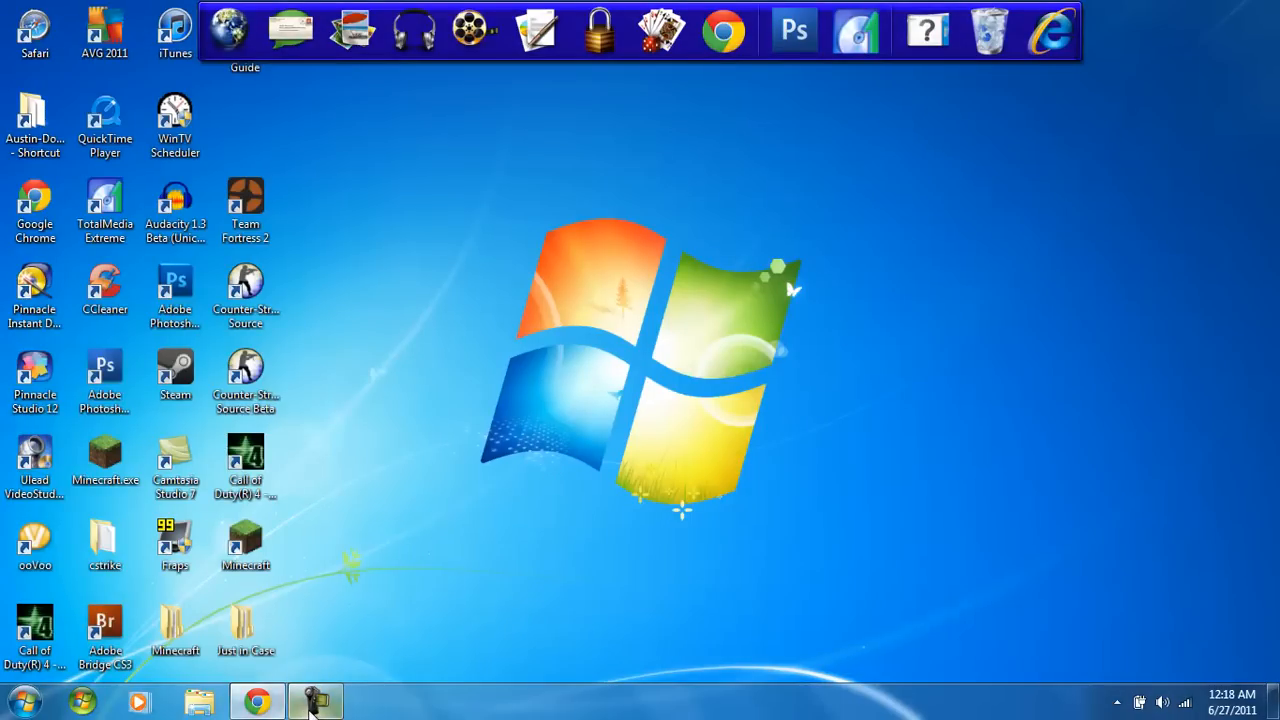
left_click(315, 700)
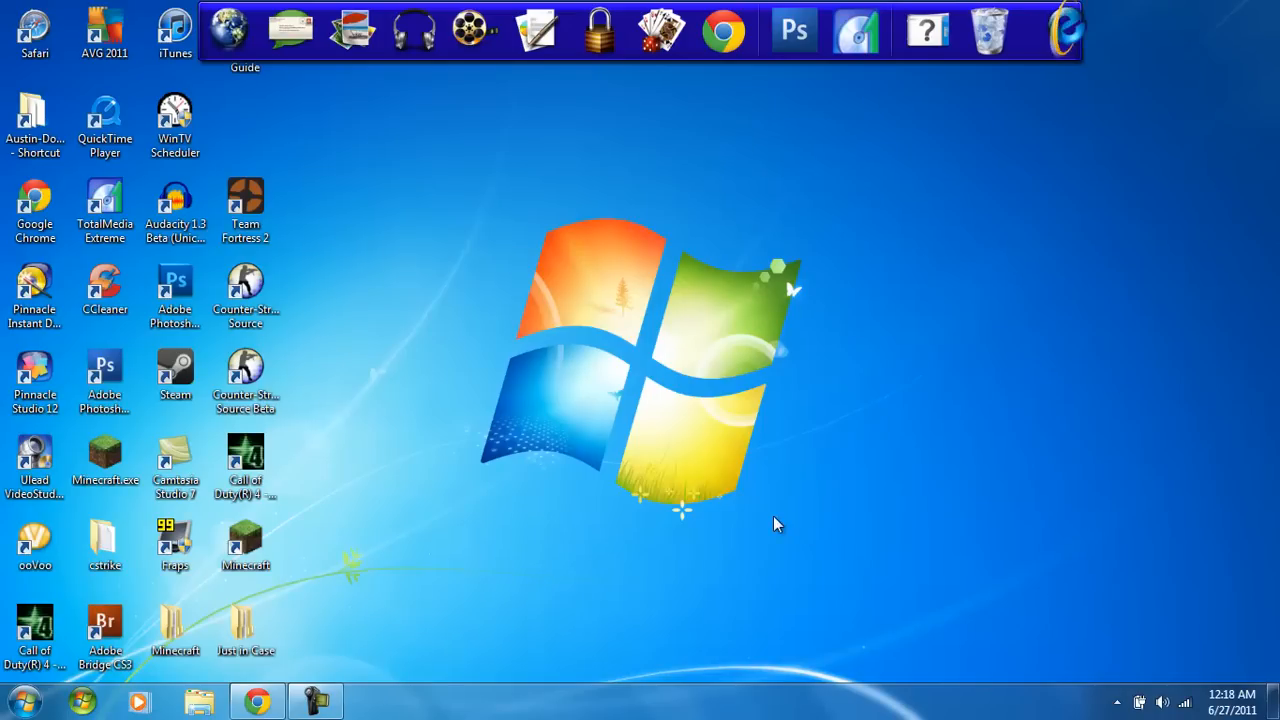
left_click(25, 700)
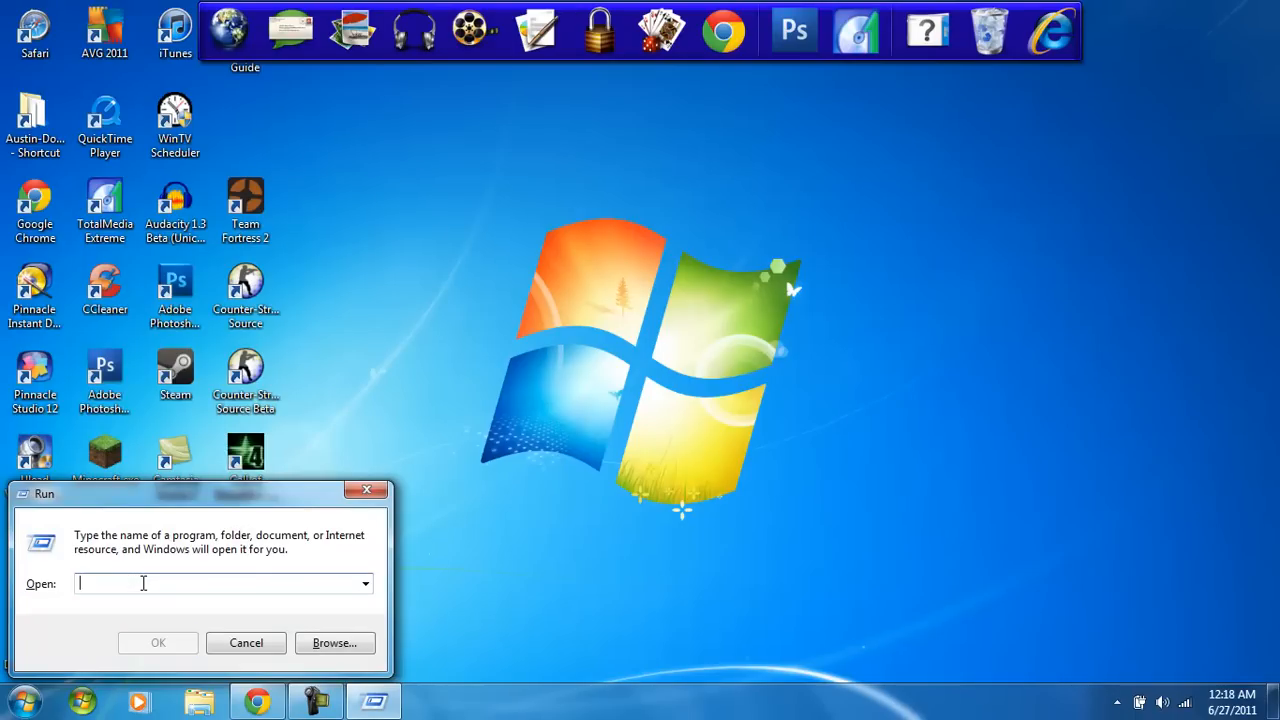
- Run %appdata% to open the AppData Roaming folder in Explorer
type("%appdata%")
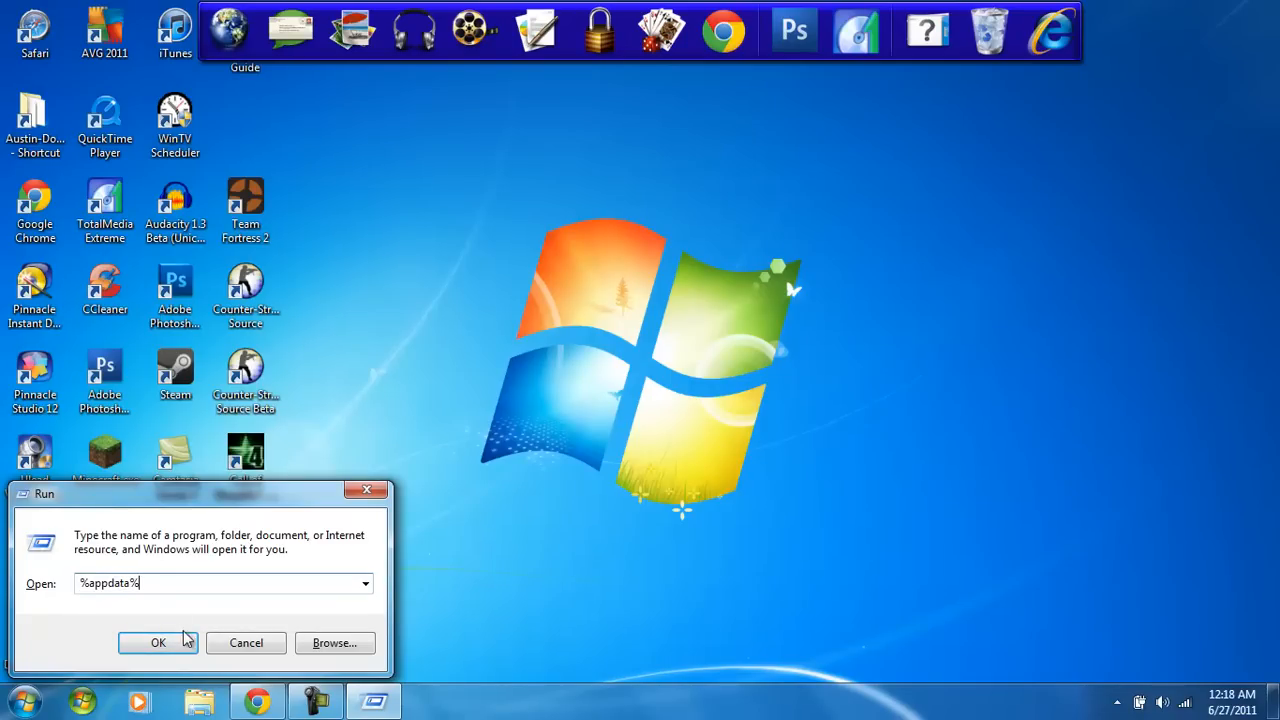
left_click(158, 642)
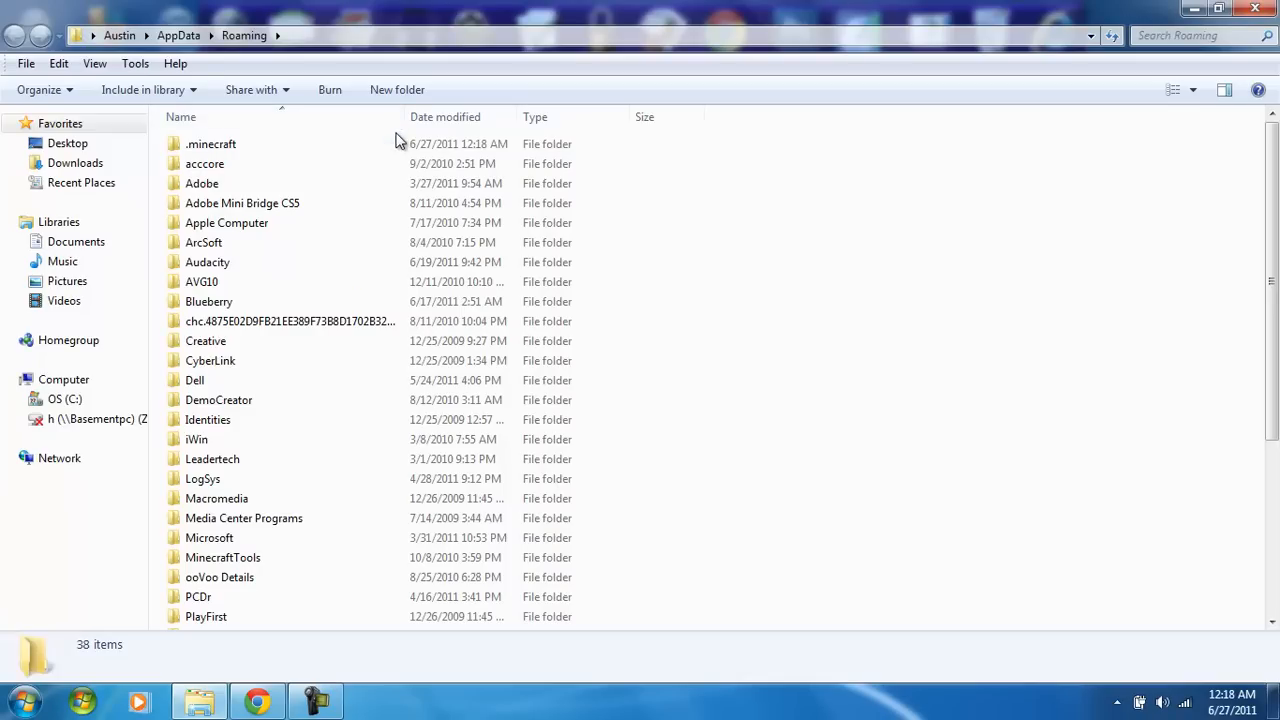
- Browse into .minecraft\bin and open minecraft.jar with WinRAR archiver
double_click(210, 143)
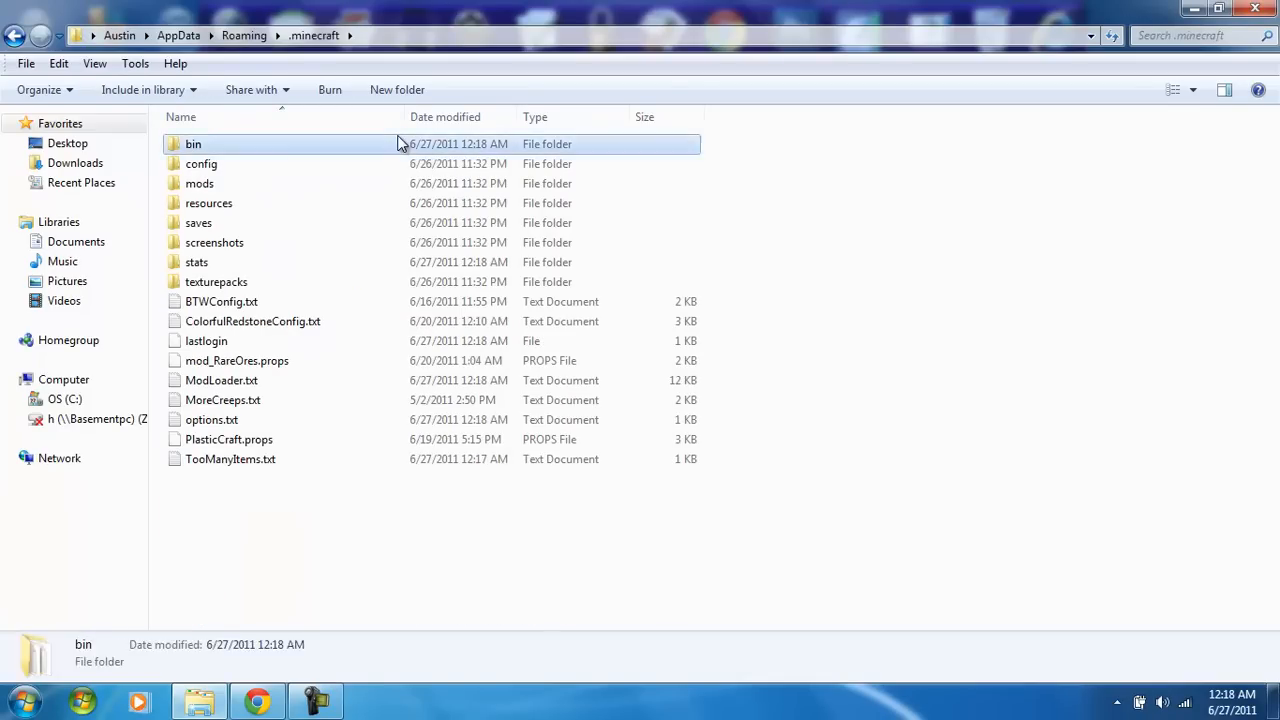
double_click(193, 143)
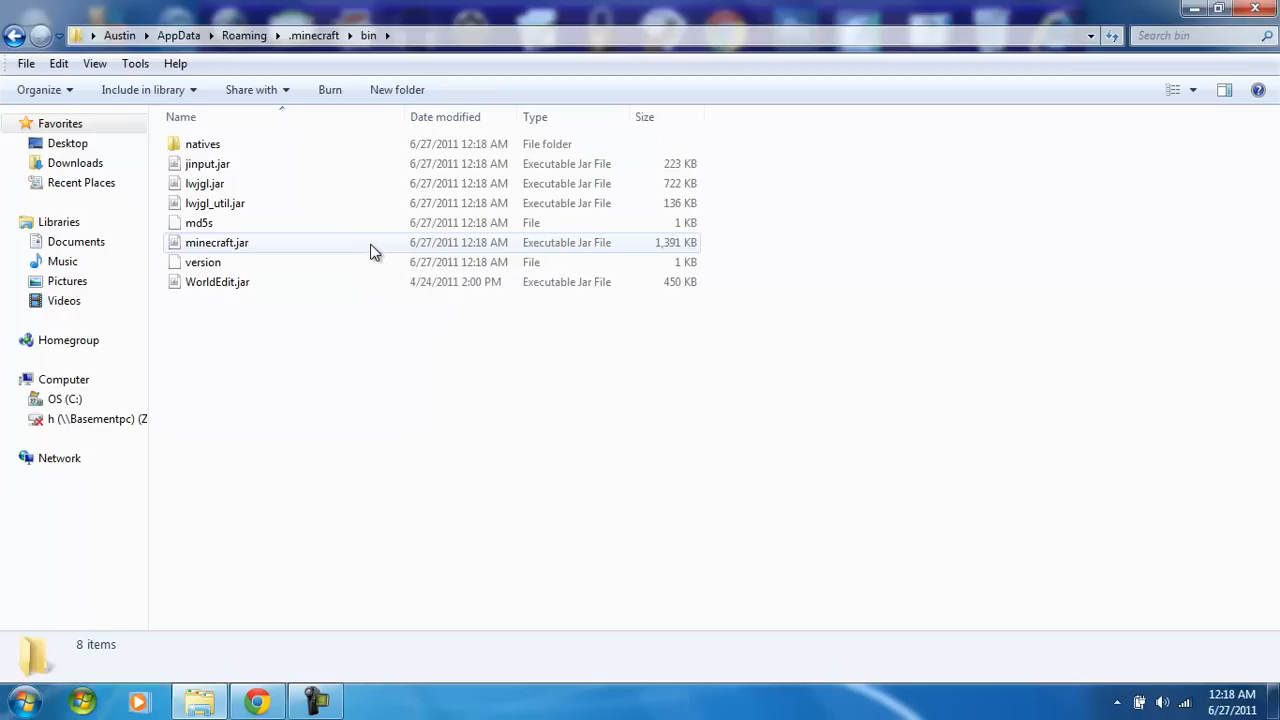
left_click(217, 242)
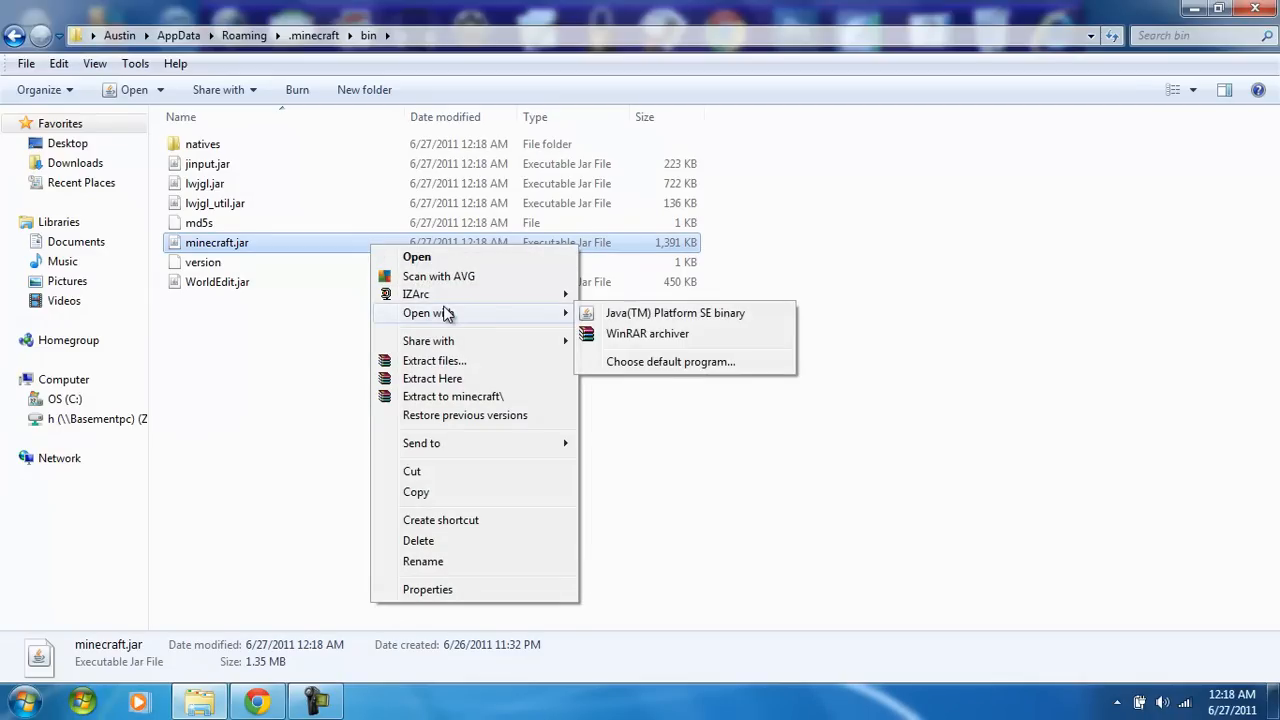
left_click(647, 333)
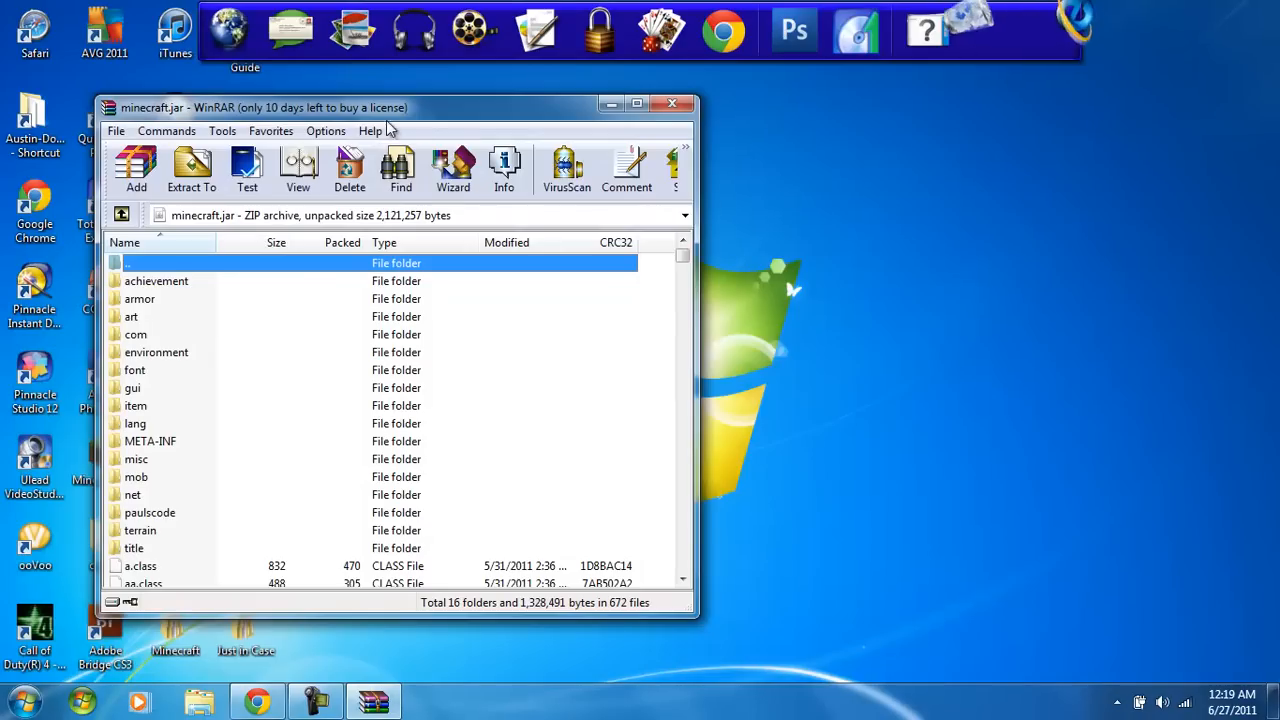
- Snap WinRAR to the right half and delete META-INF from minecraft.jar
left_click(637, 107)
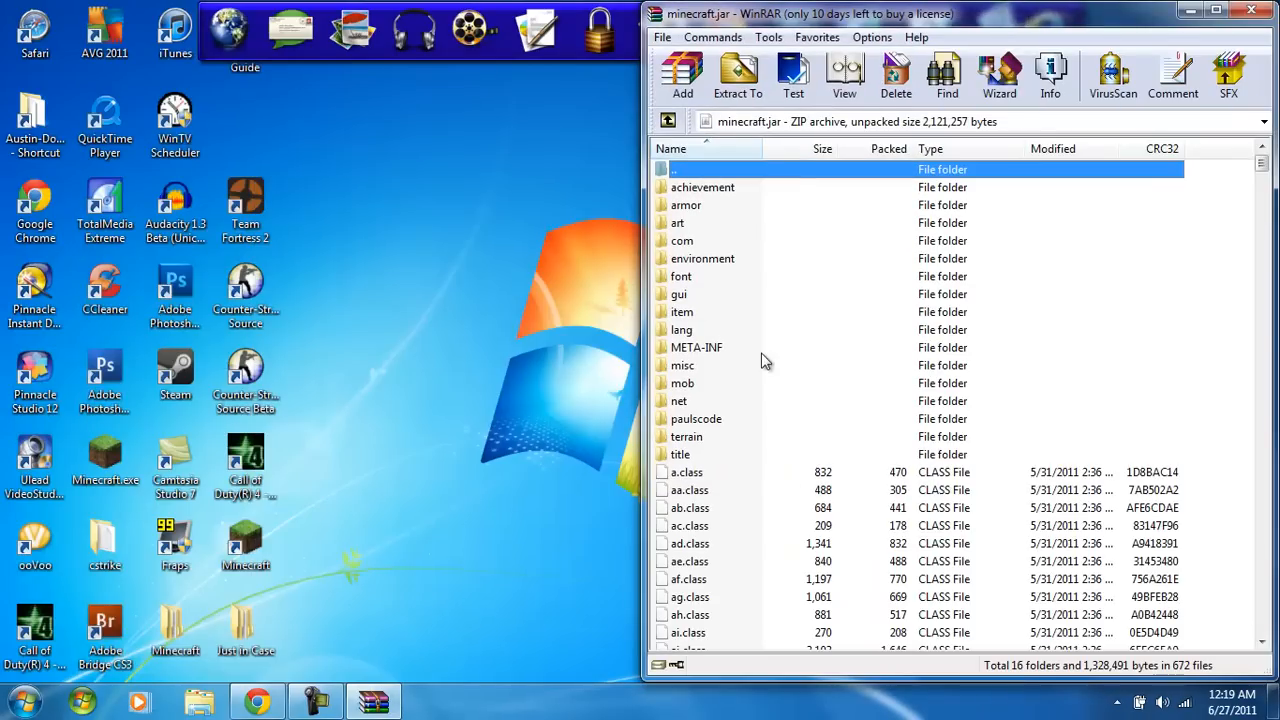
left_click(696, 347)
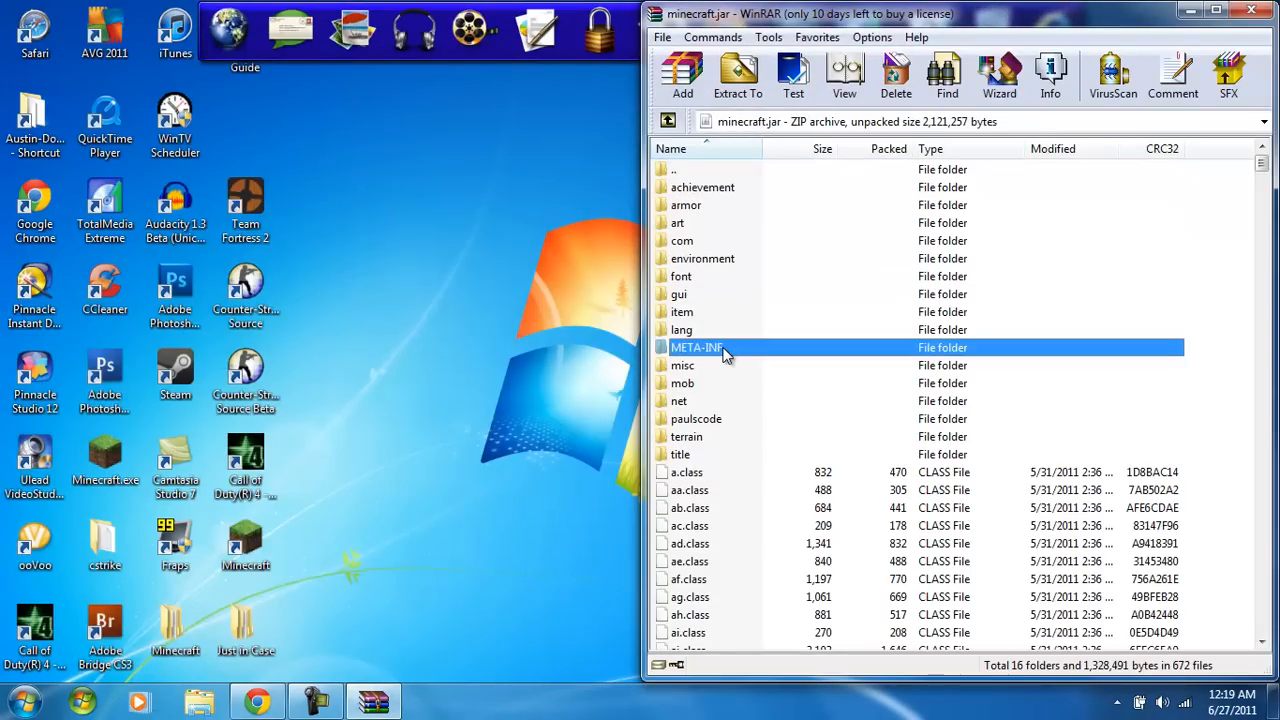
left_click(696, 347)
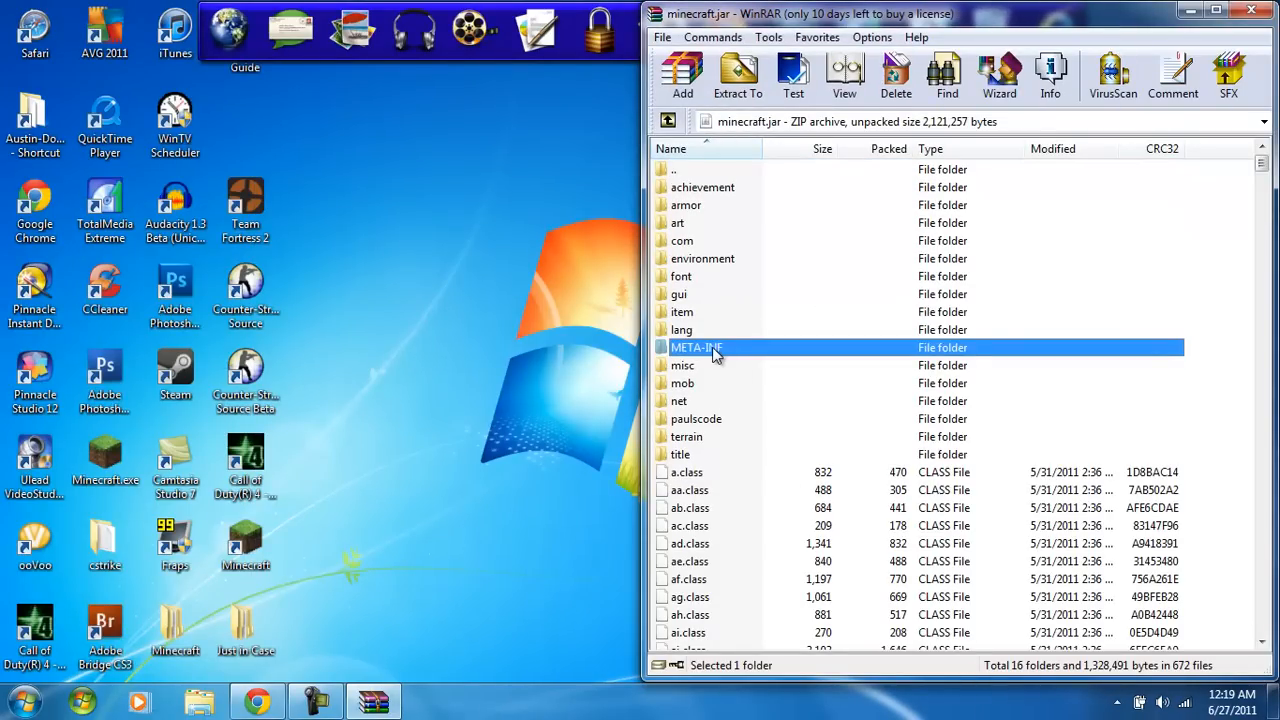
left_click(895, 75)
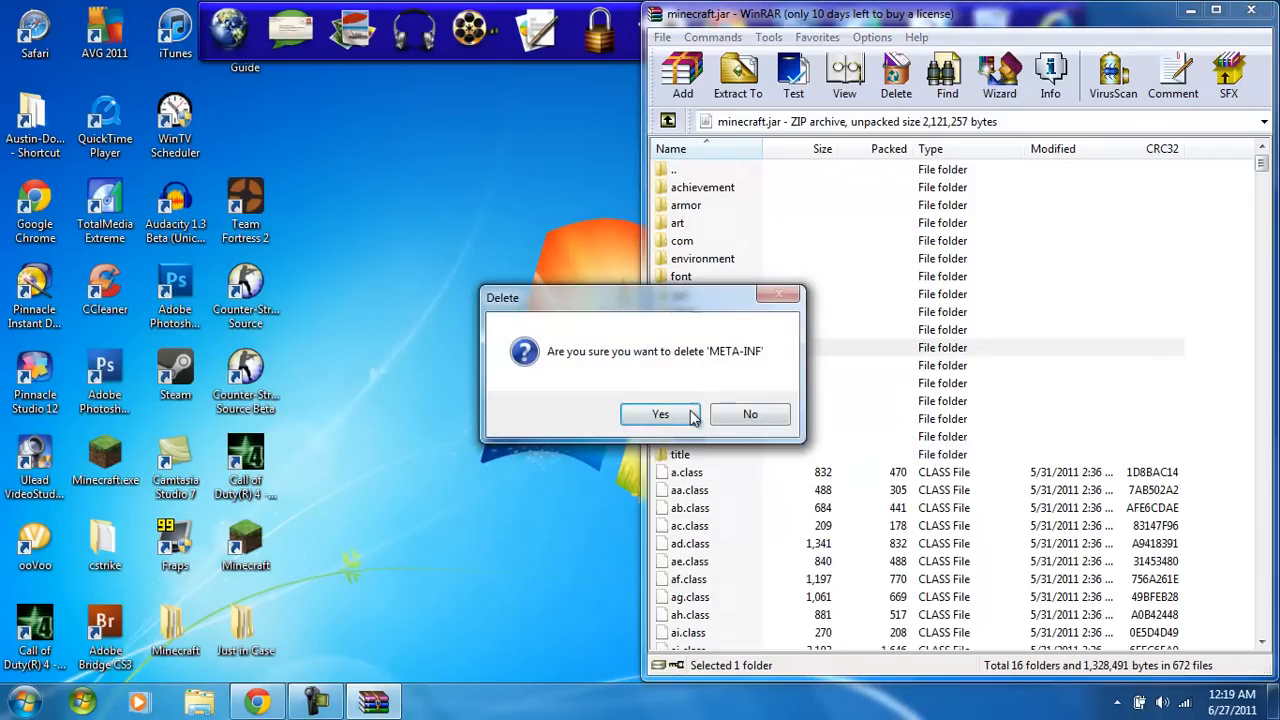
left_click(660, 414)
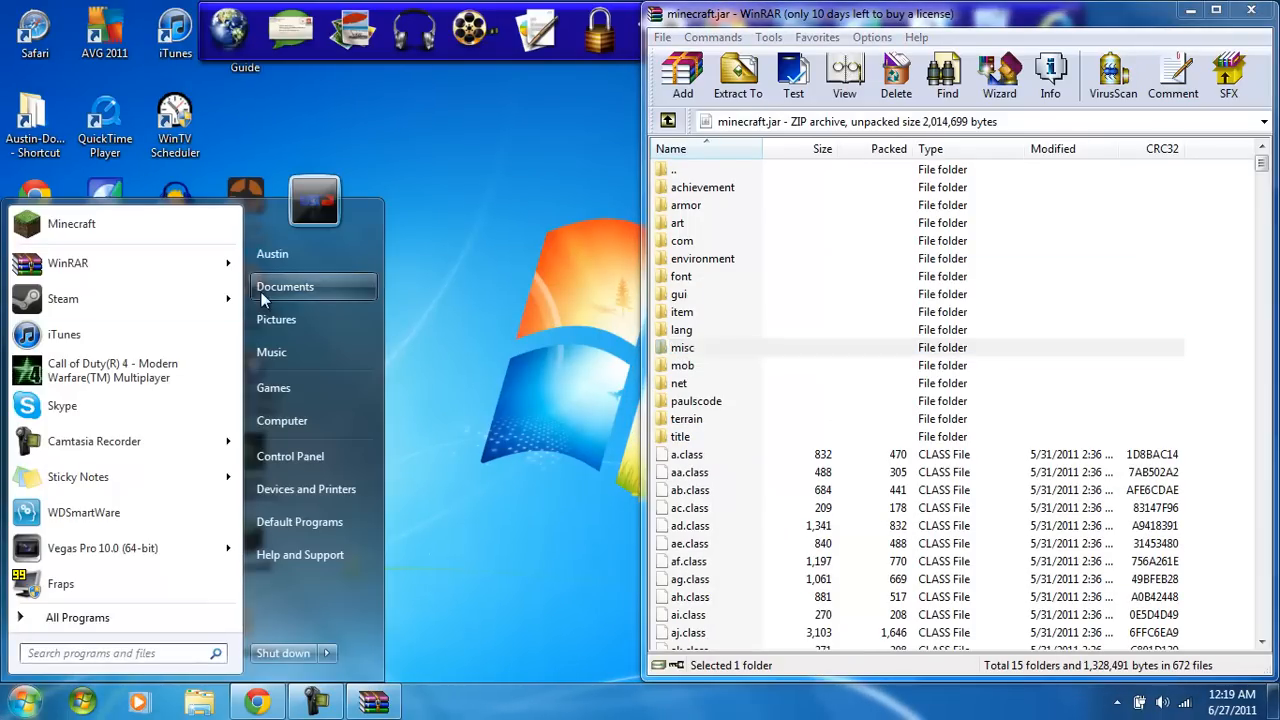
- Browse Documents > Downloads > Minecraft > Mods and open ModLoader.zip in WinRAR
left_click(284, 287)
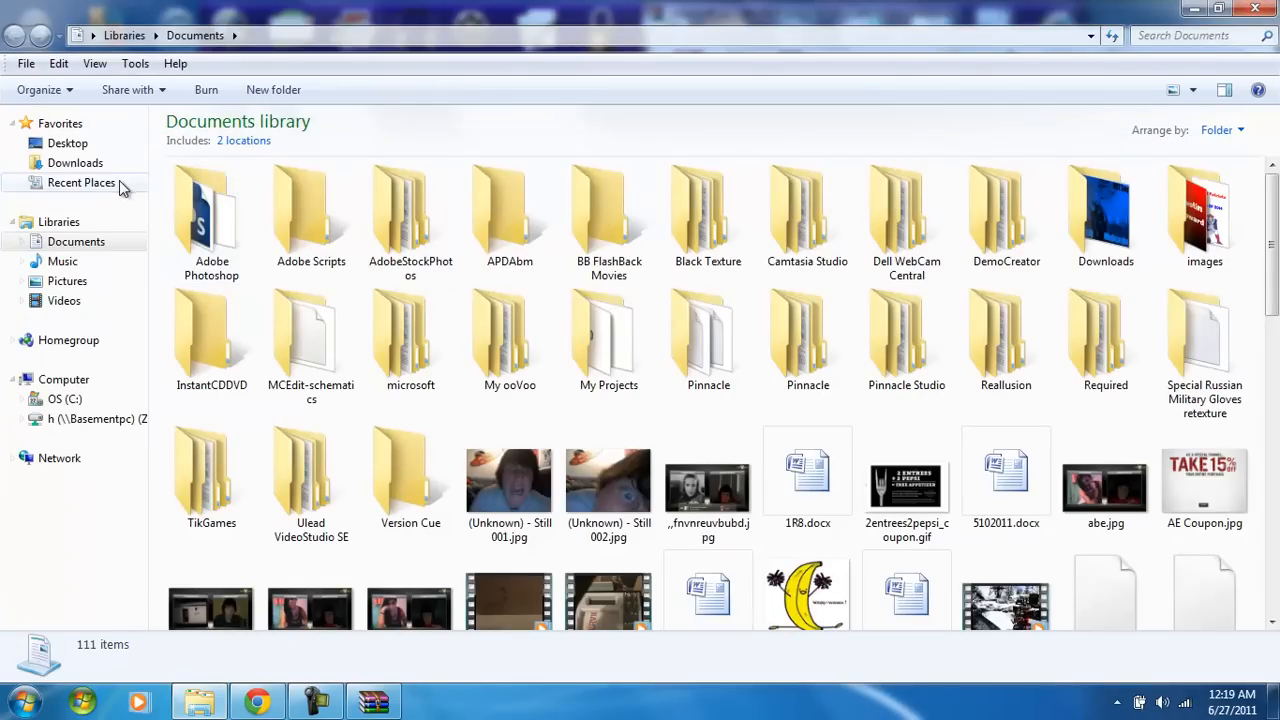
left_click(75, 162)
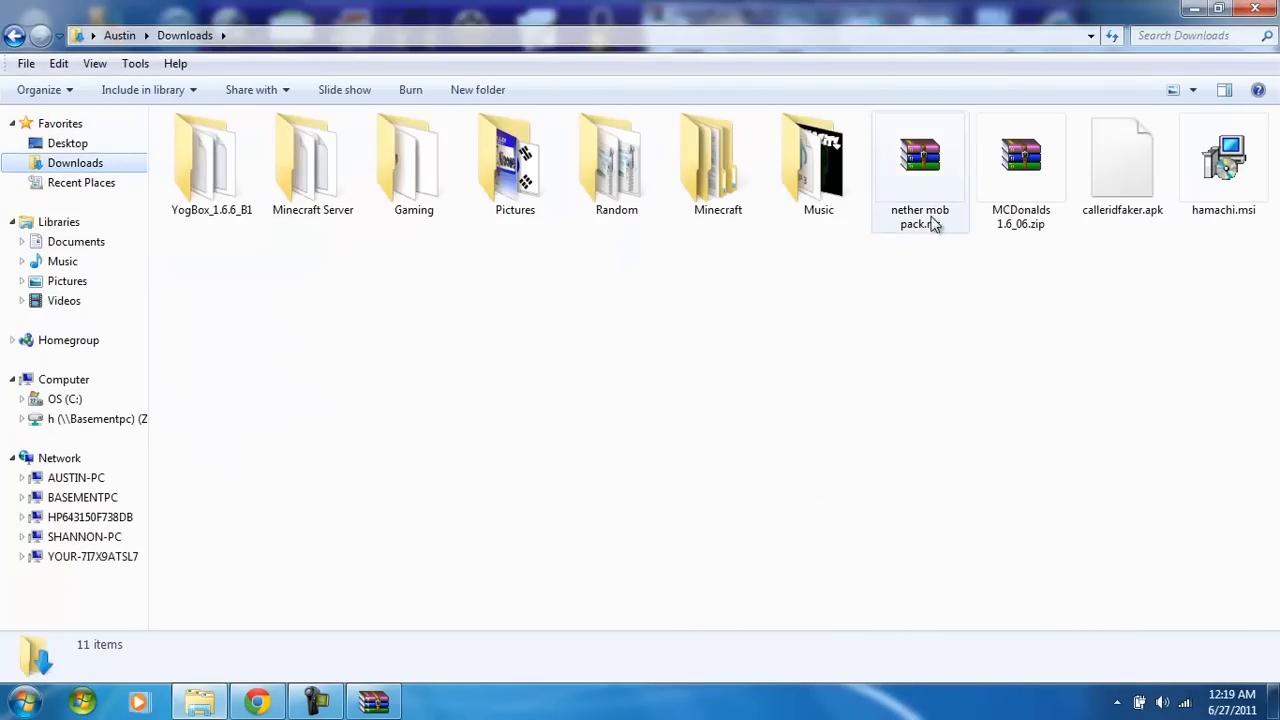
left_click_drag(920, 160, 760, 150)
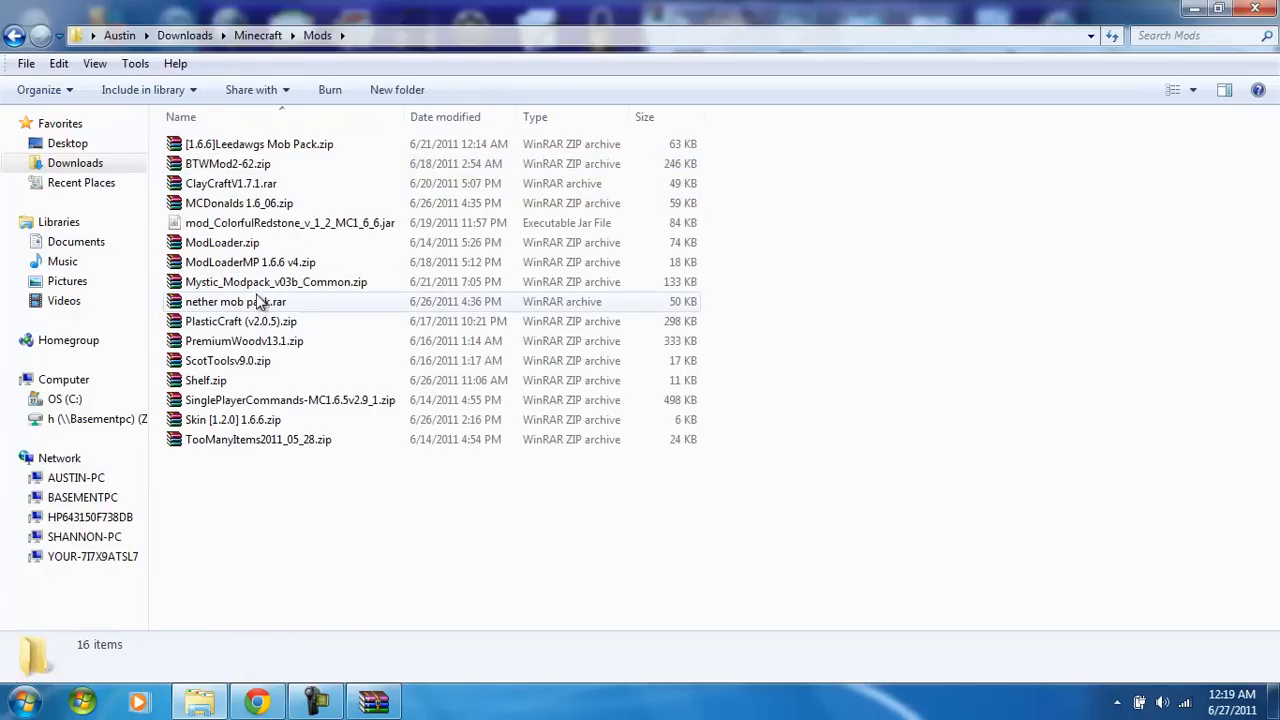
double_click(221, 242)
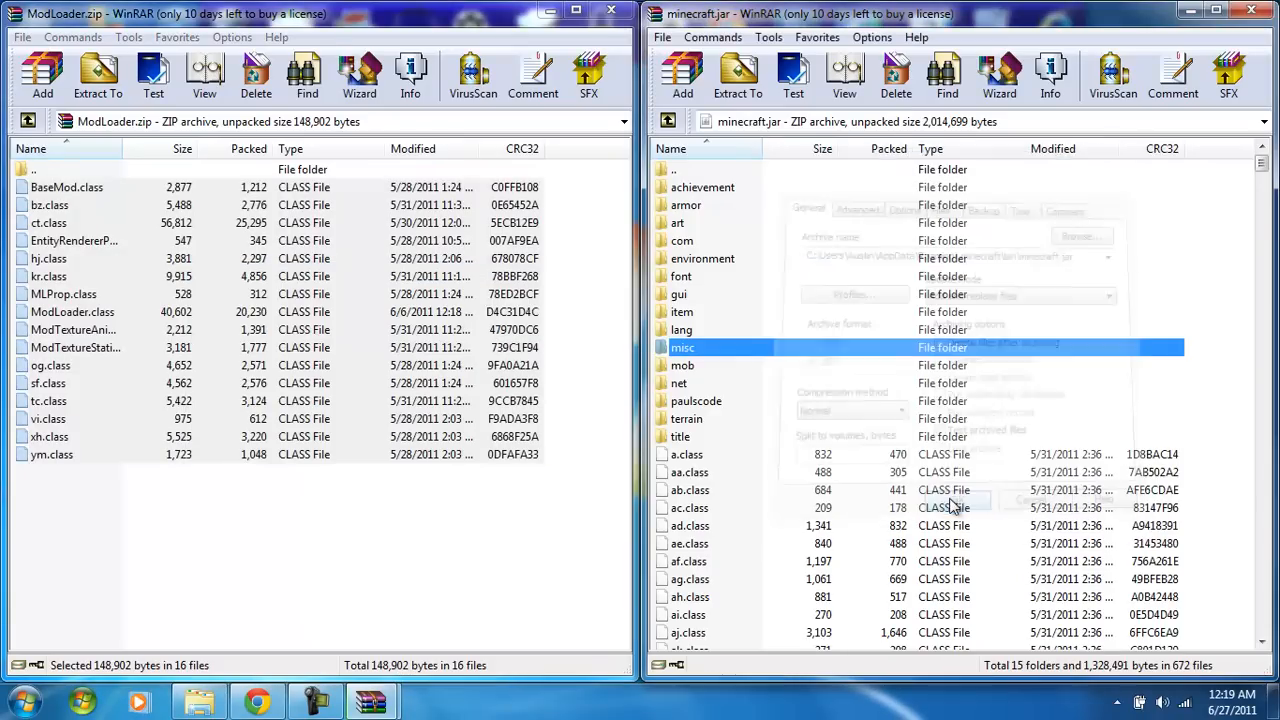
- Confirm adding ModLoader's 16 class files to minecraft.jar and close ModLoader.zip
left_click(687, 454)
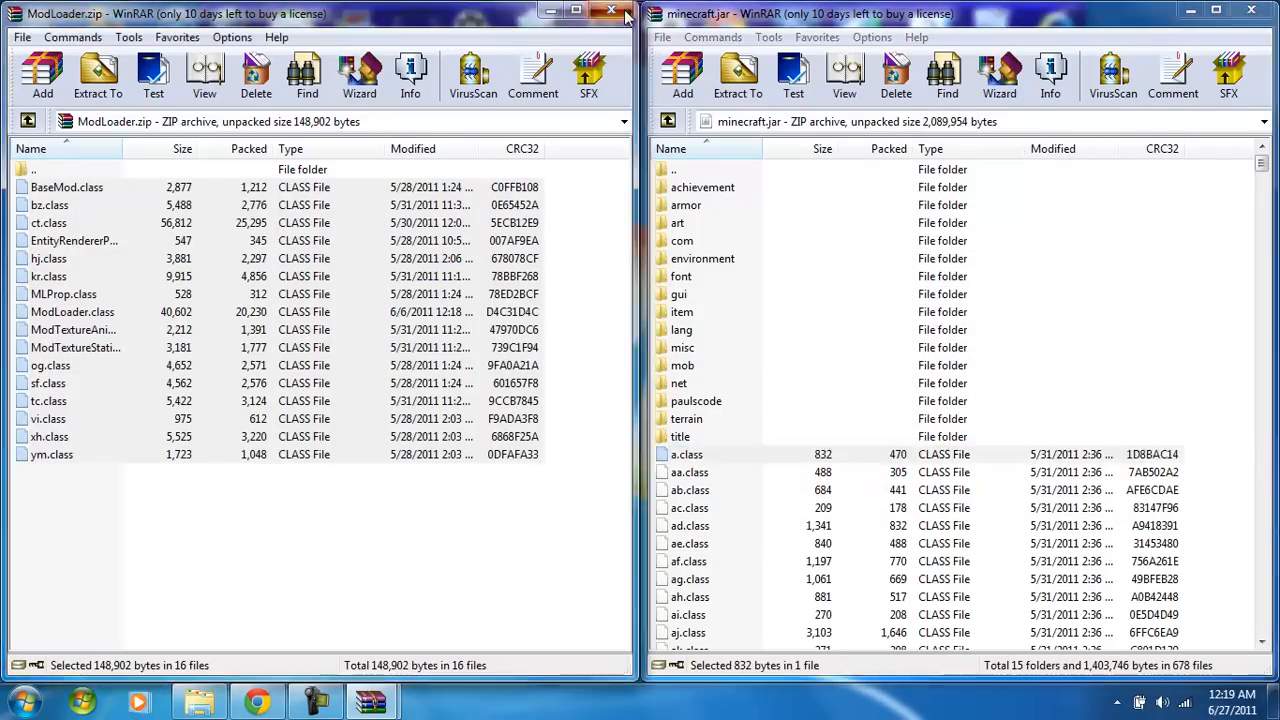
left_click(611, 11)
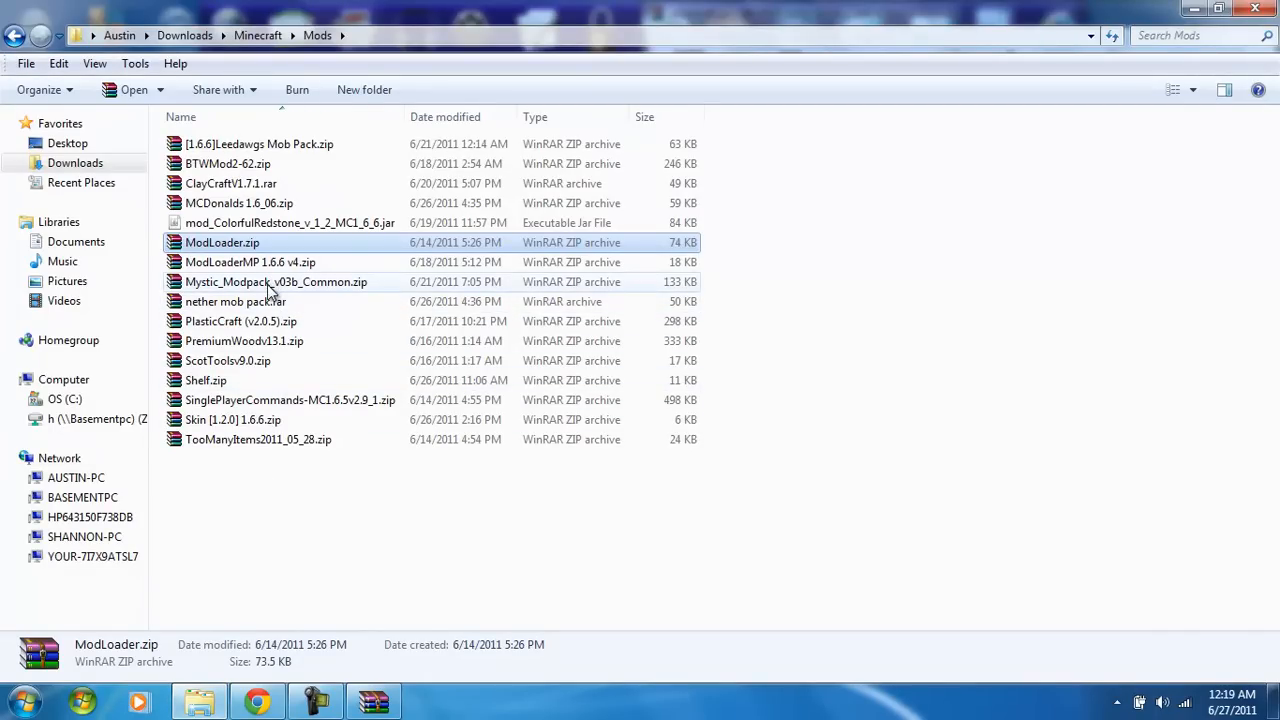
- Select Mystic_Modpack_v03b_Common.zip in the Mods folder and open it in WinRAR
left_click(276, 281)
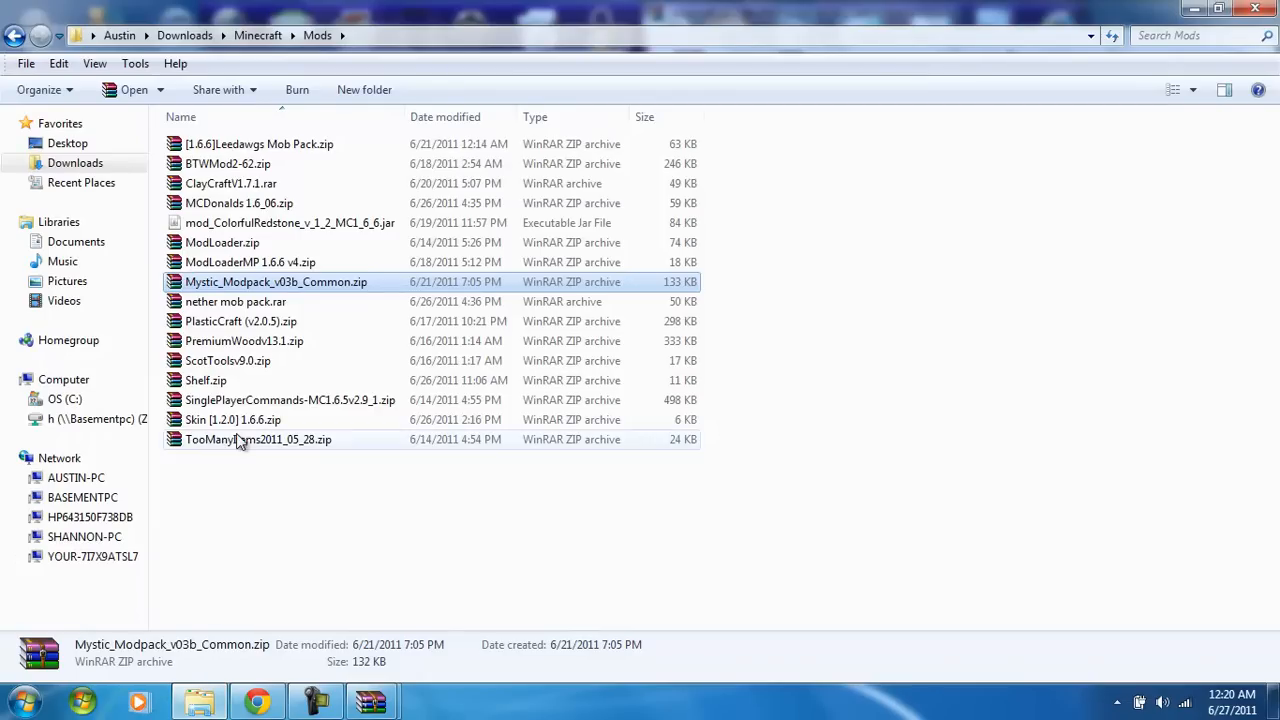
left_click(258, 439)
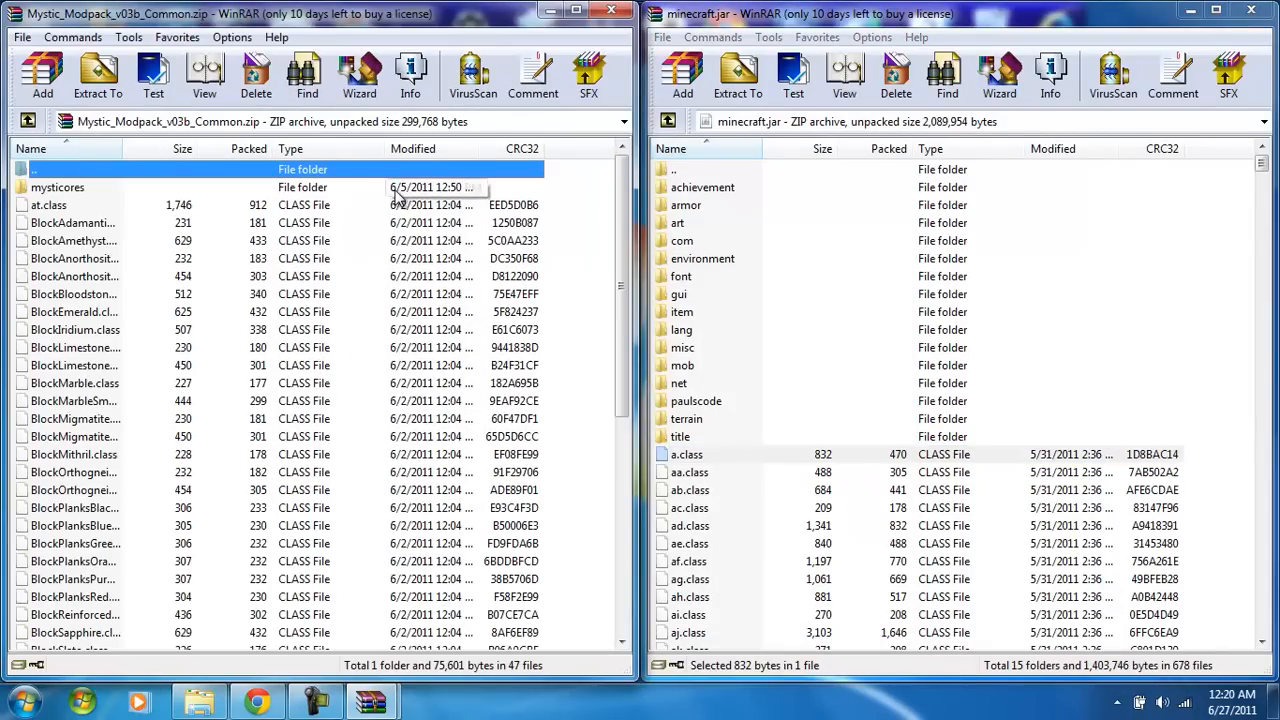
- Add the three WorldGen class files from the modpack into minecraft.jar
left_click(57, 187)
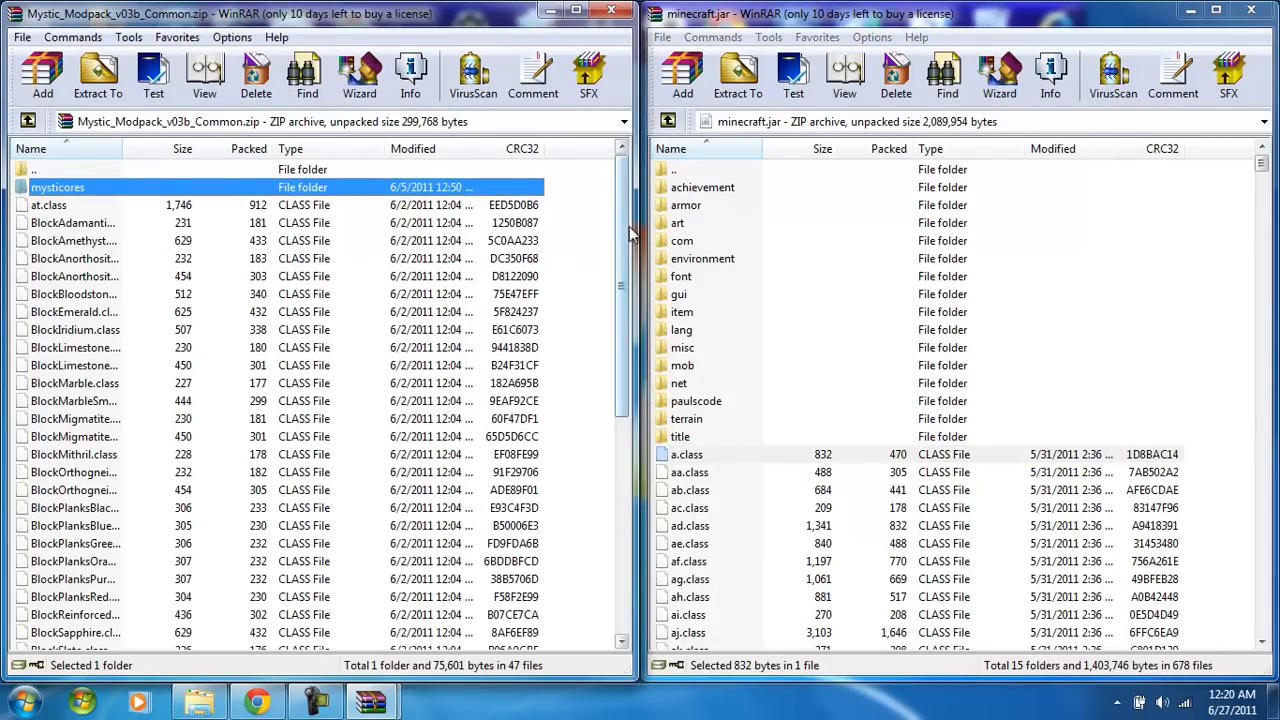
scroll("down", 3)
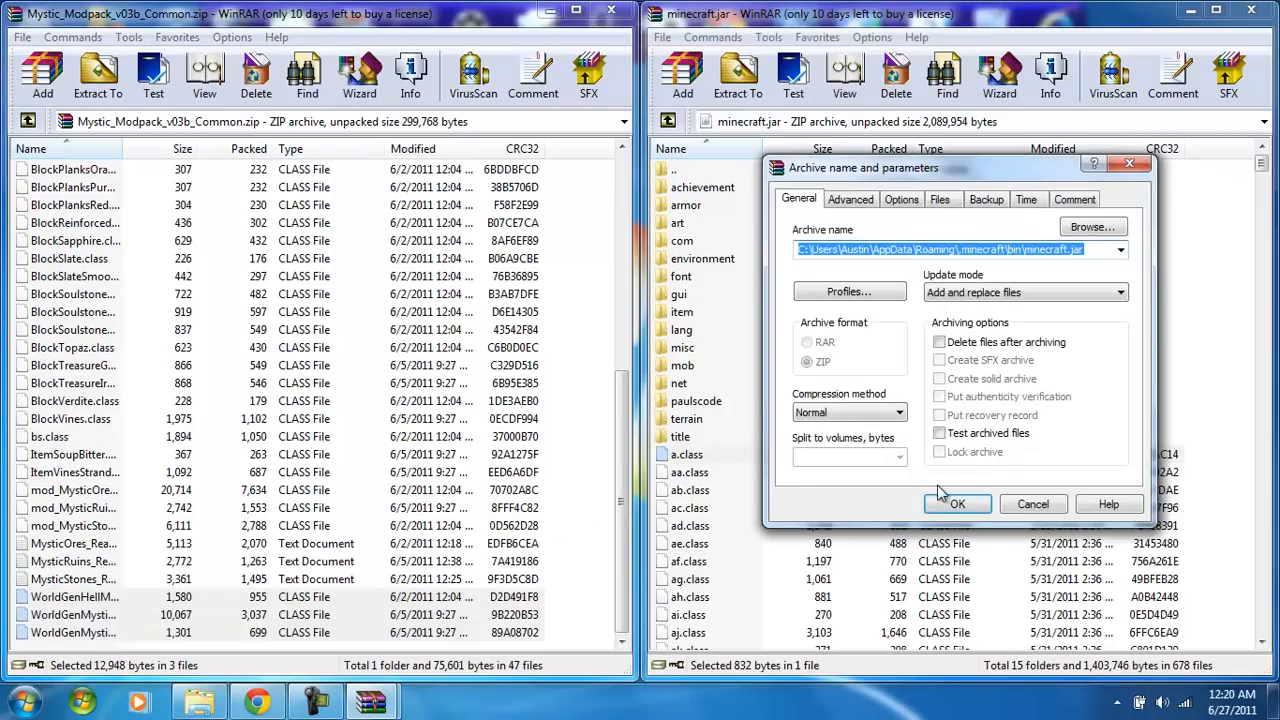
left_click(956, 503)
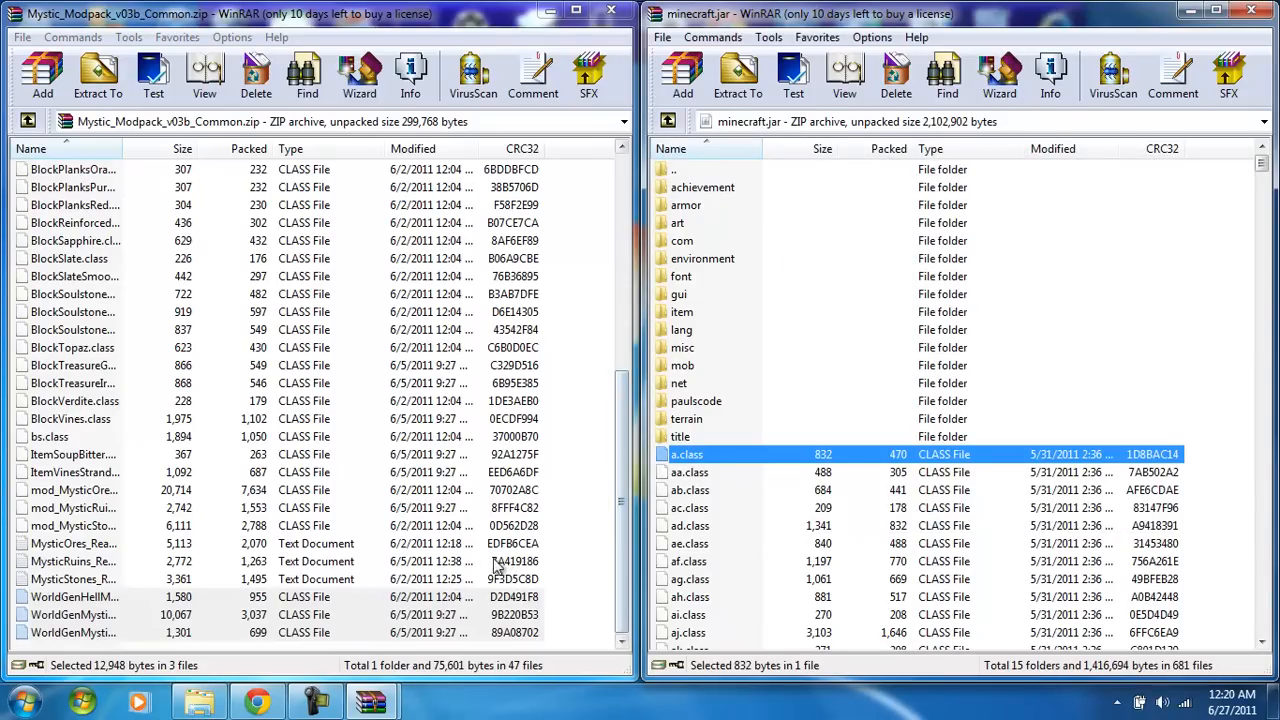
- Add mysticores and the remaining class files to minecraft.jar, then close the modpack archive
left_click(73, 525)
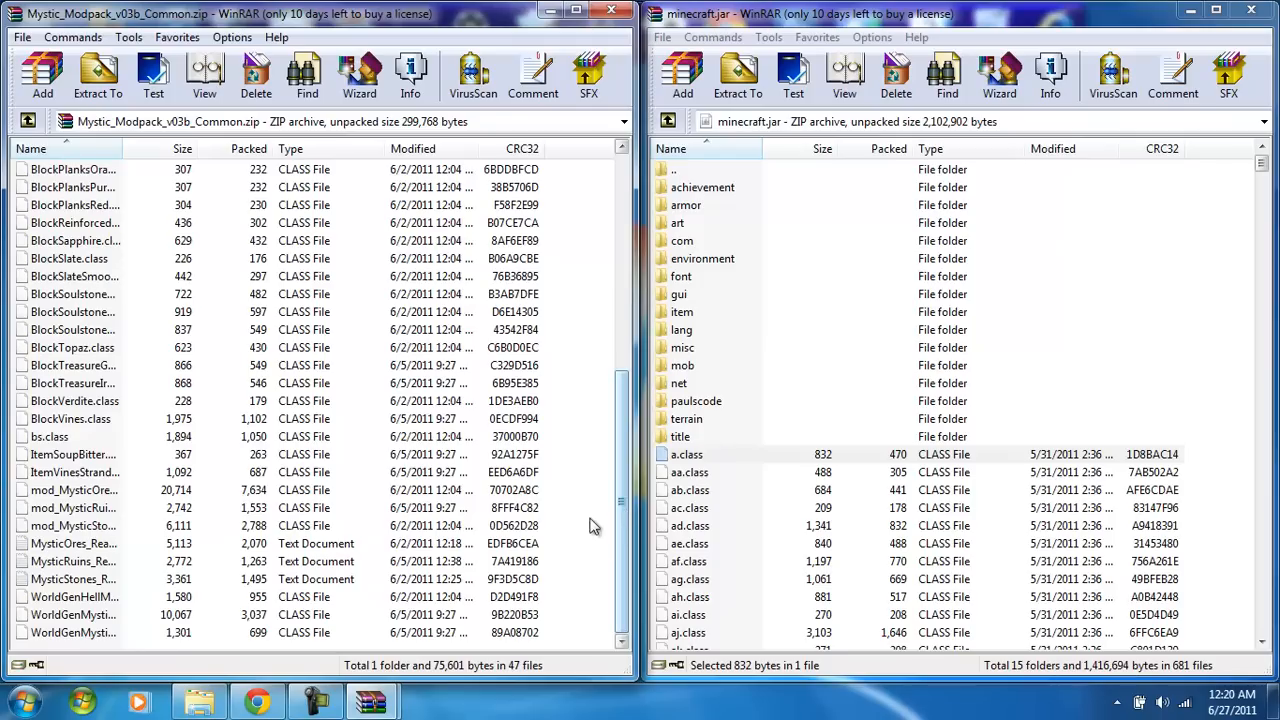
left_click(73, 525)
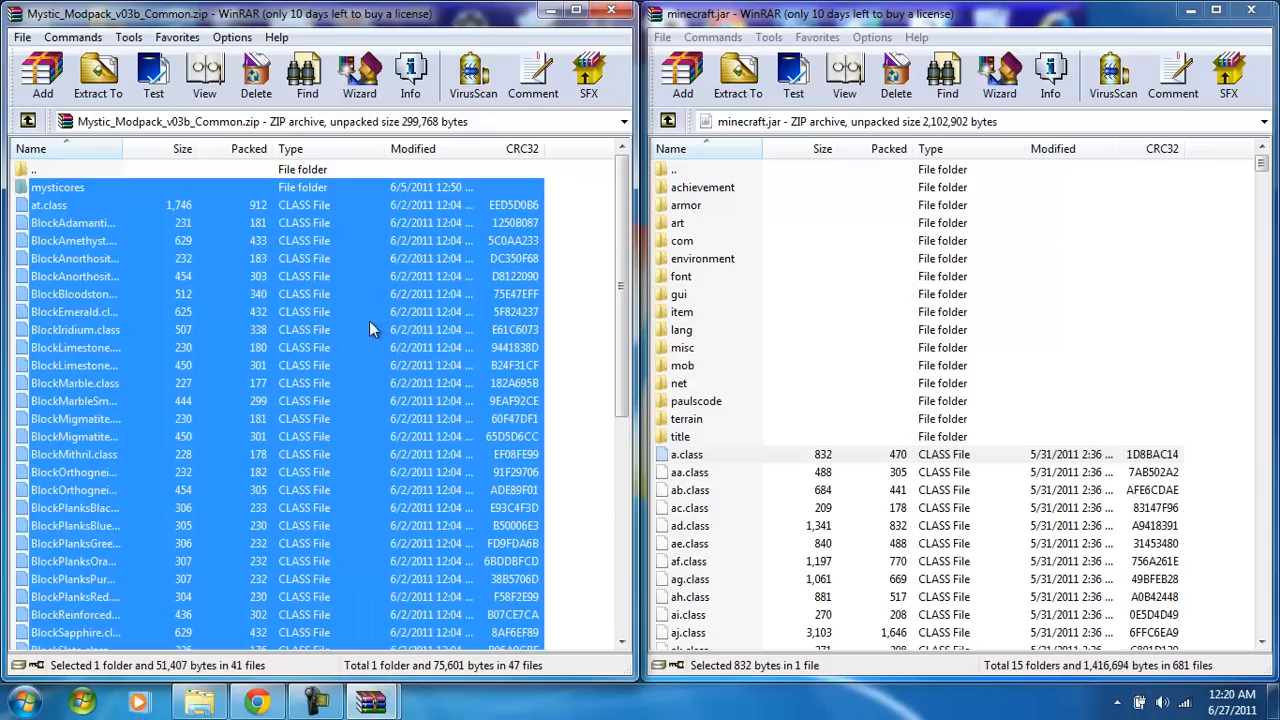
mouse_move(568, 378)
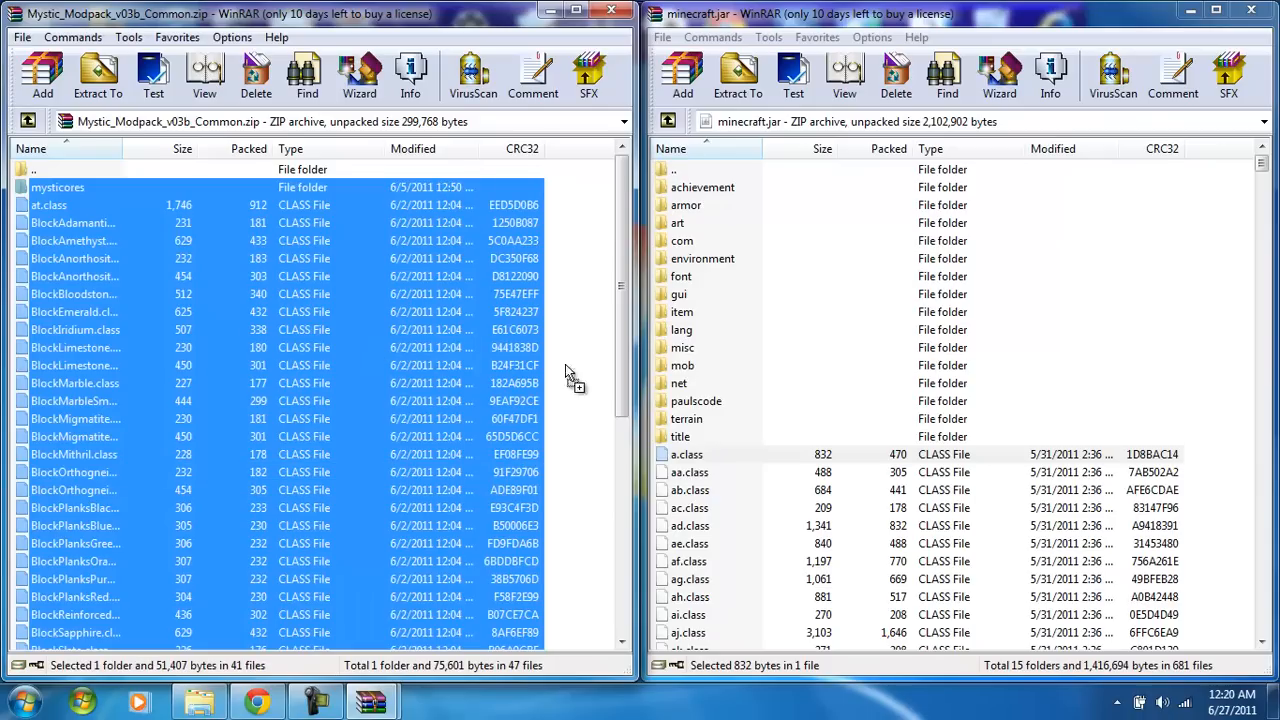
left_click(682, 75)
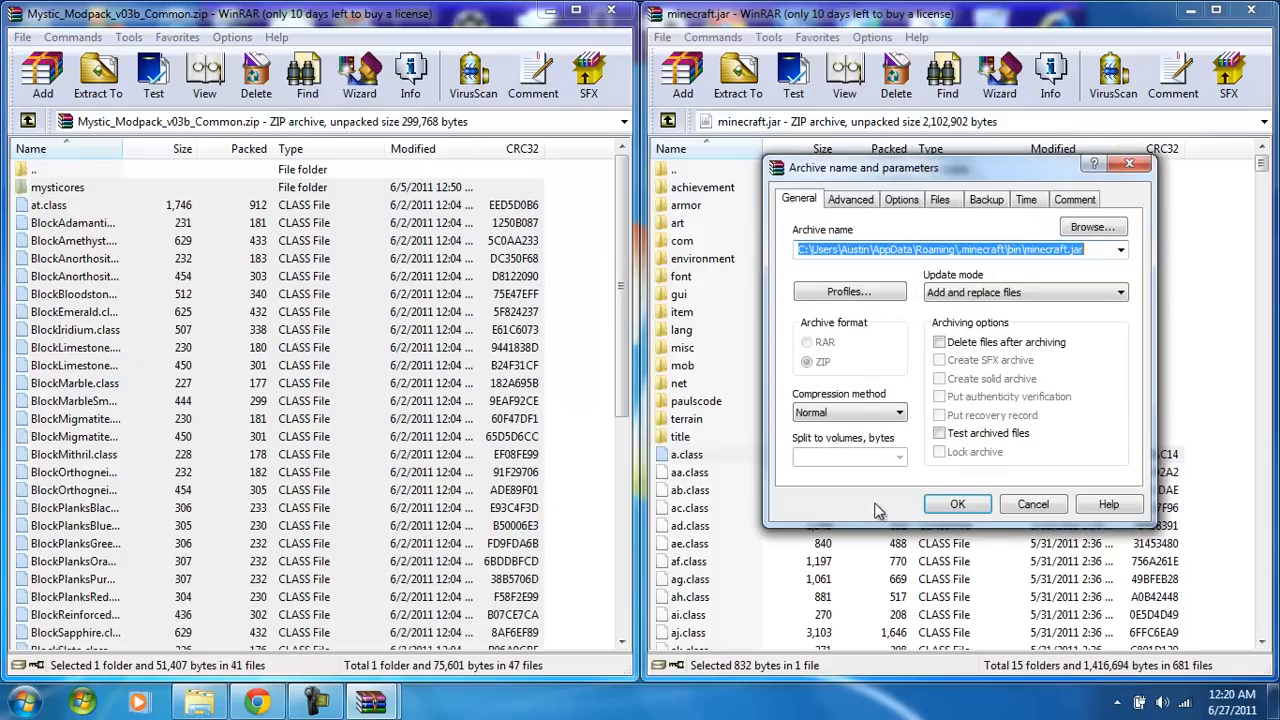
left_click(957, 503)
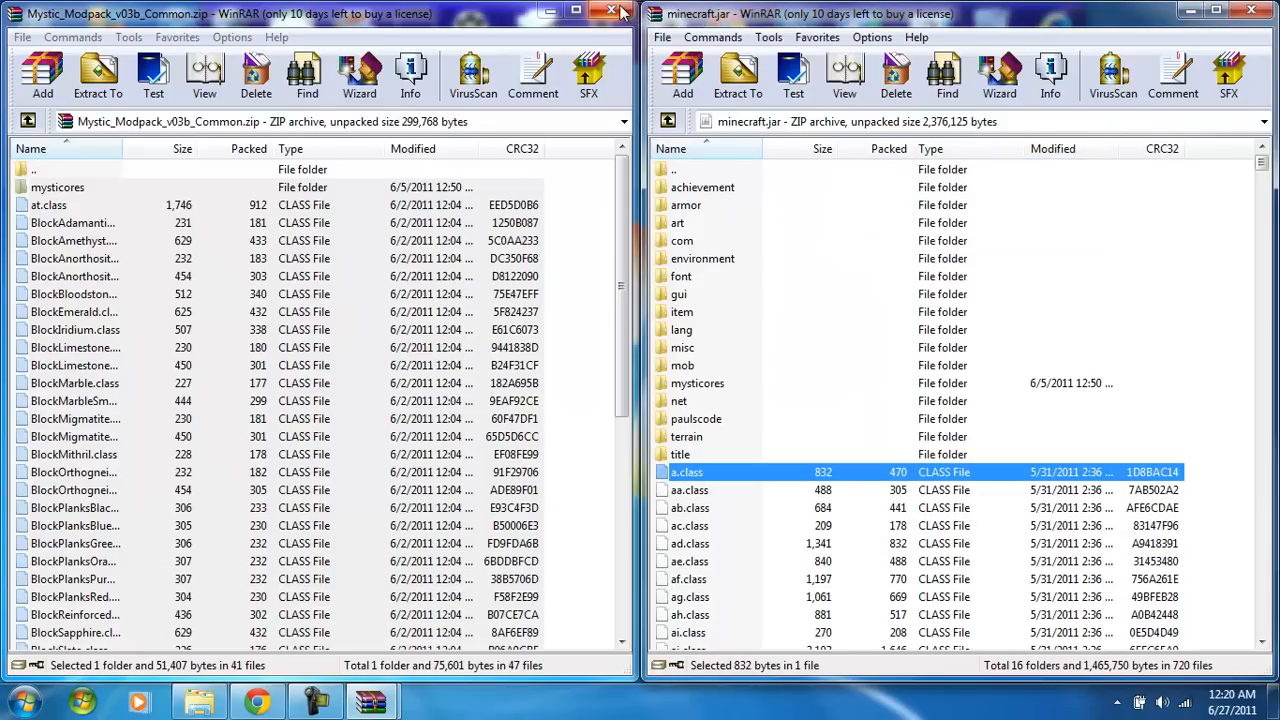
left_click(611, 12)
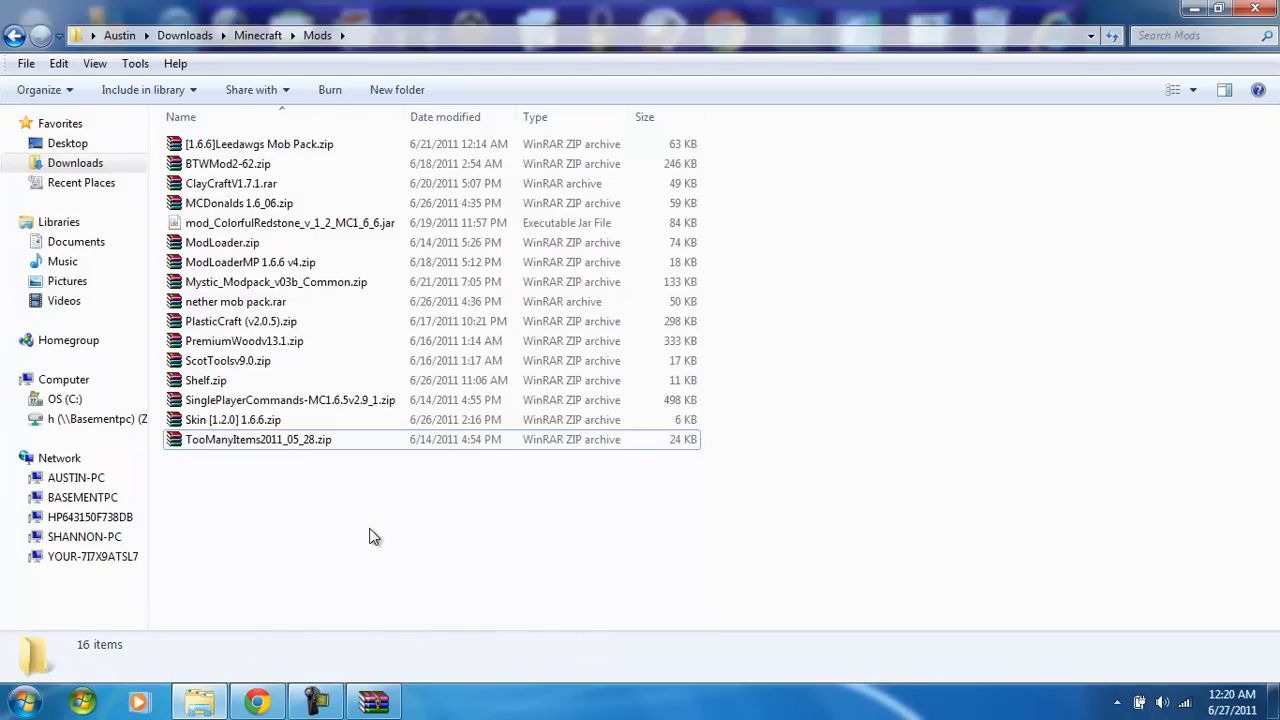
mouse_move(390, 415)
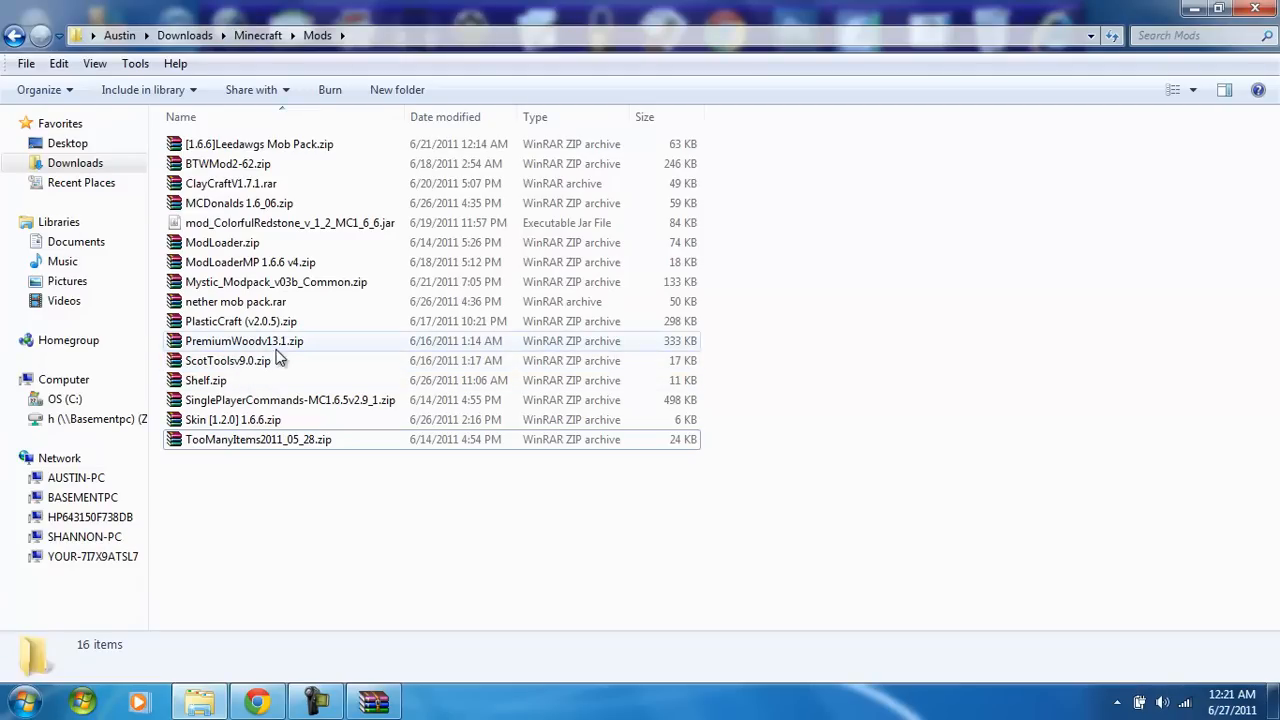
left_click(244, 341)
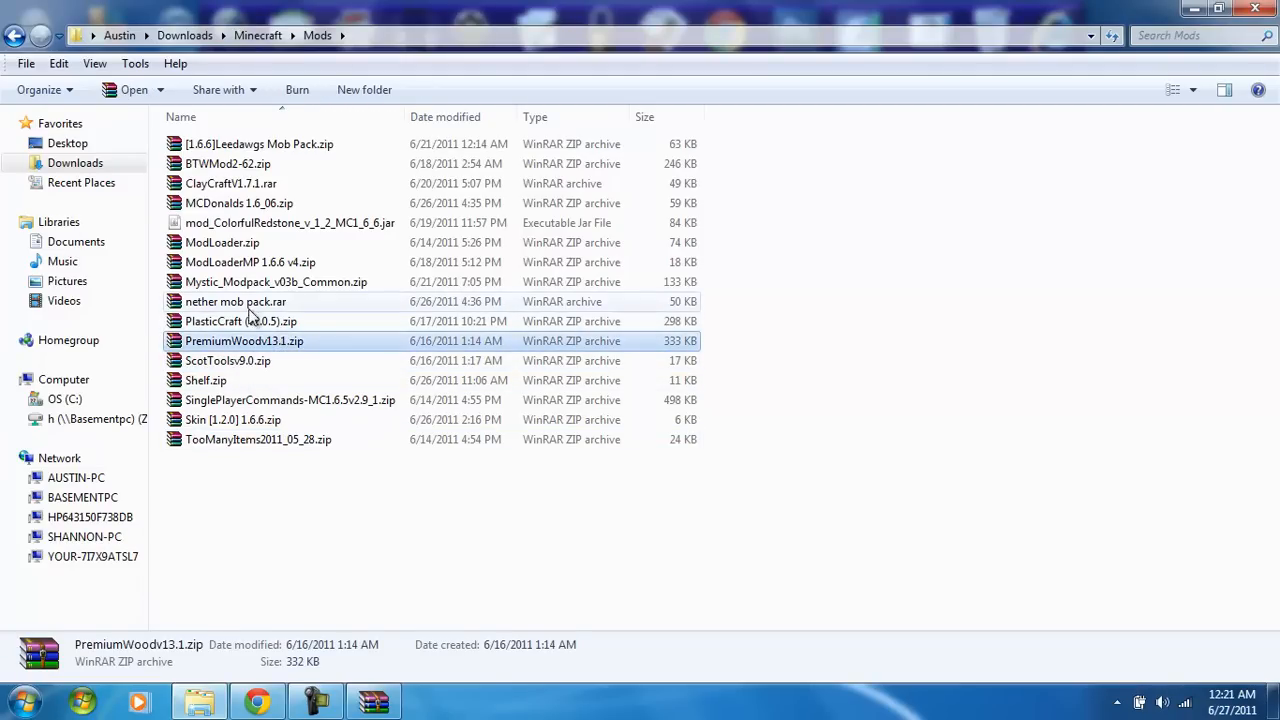
left_click(235, 301)
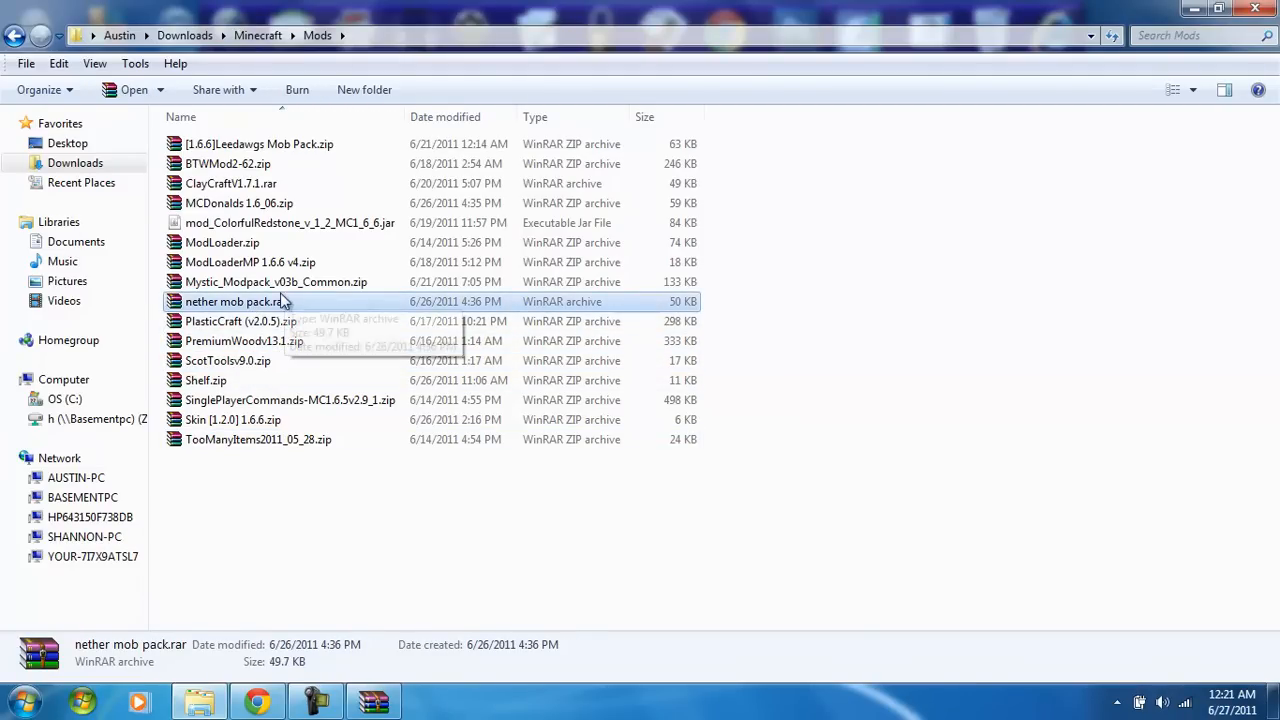
left_click(230, 183)
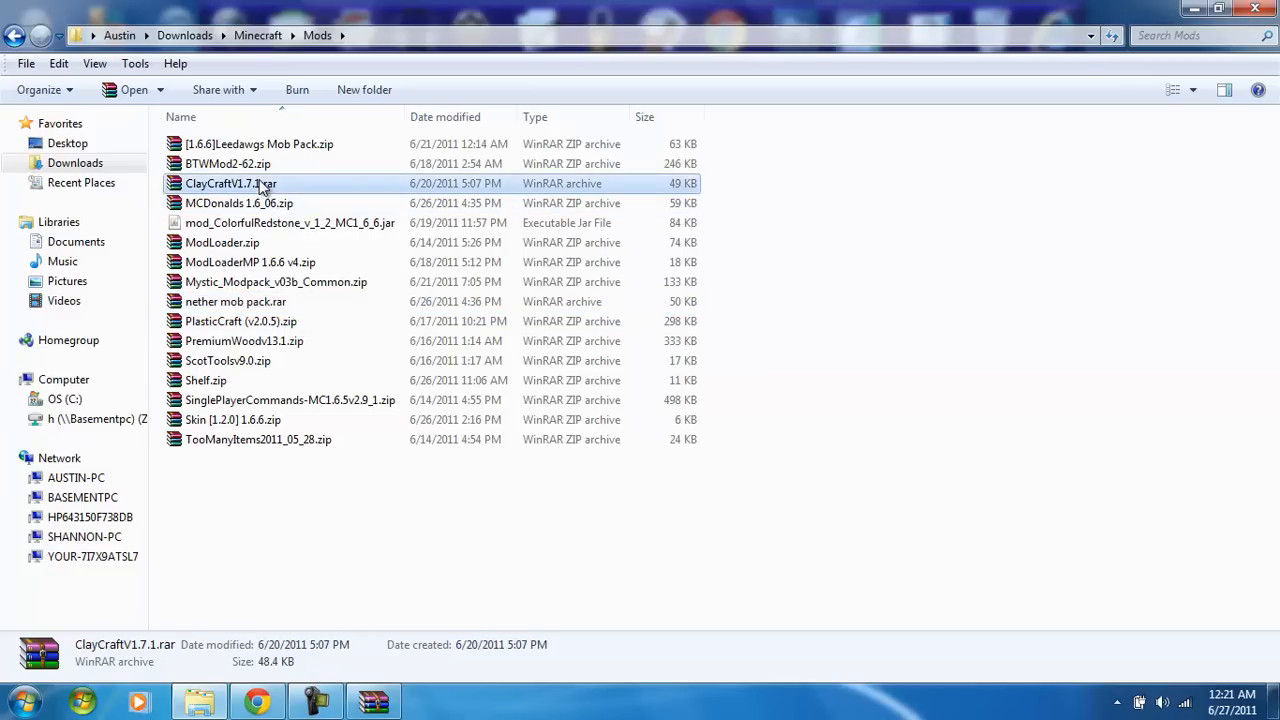
left_click(239, 203)
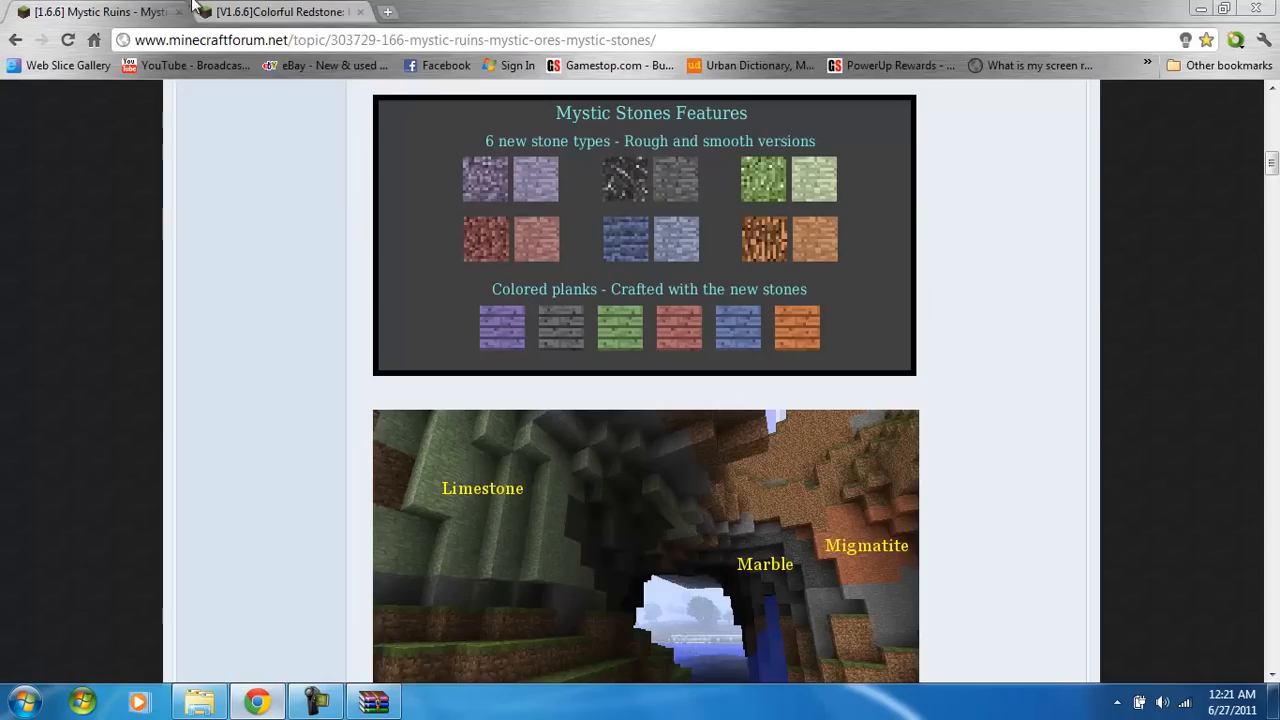
- Open the Colorful Redstone thread and browse its colored wire, torch and repeater screenshots
left_click(270, 11)
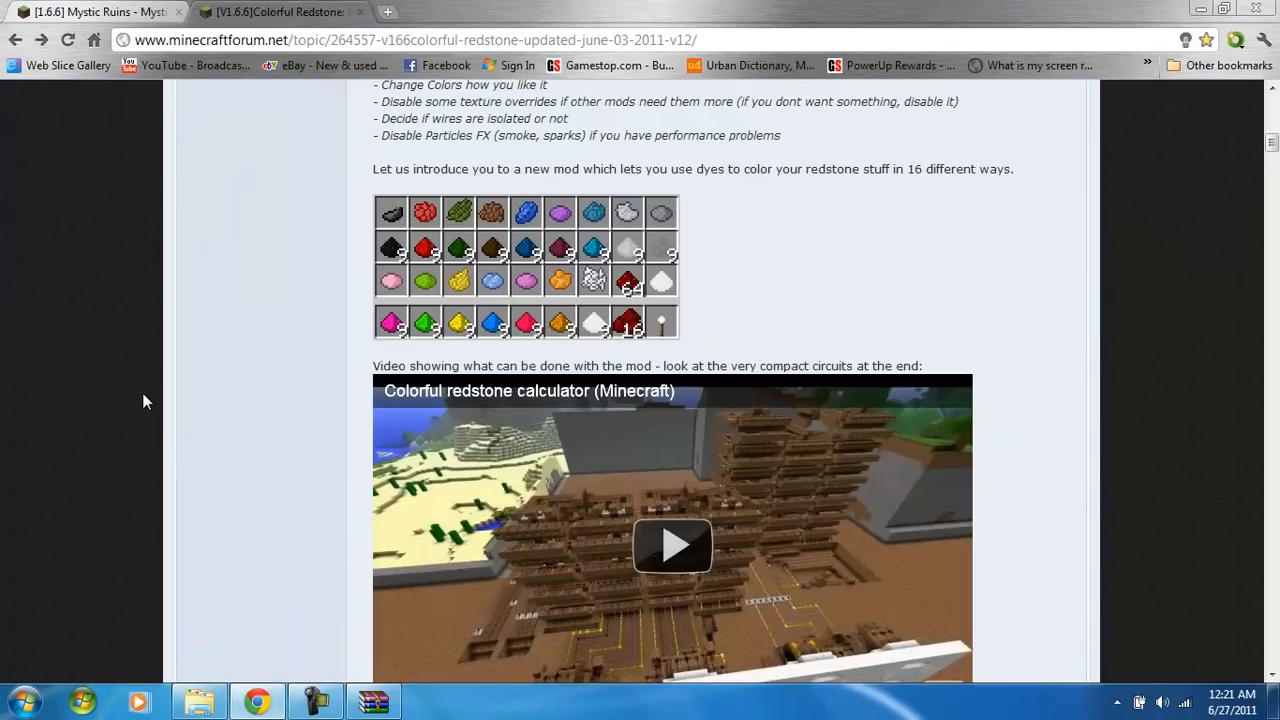
scroll("down", 3)
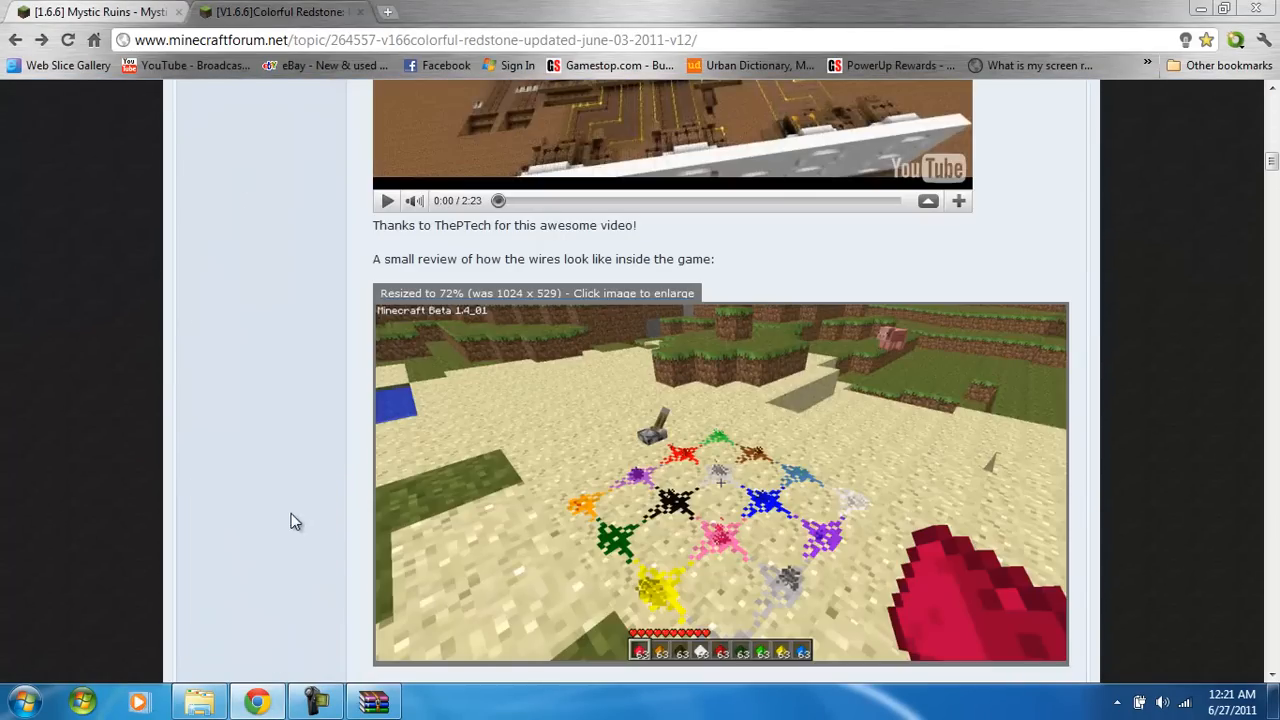
scroll("down", 3)
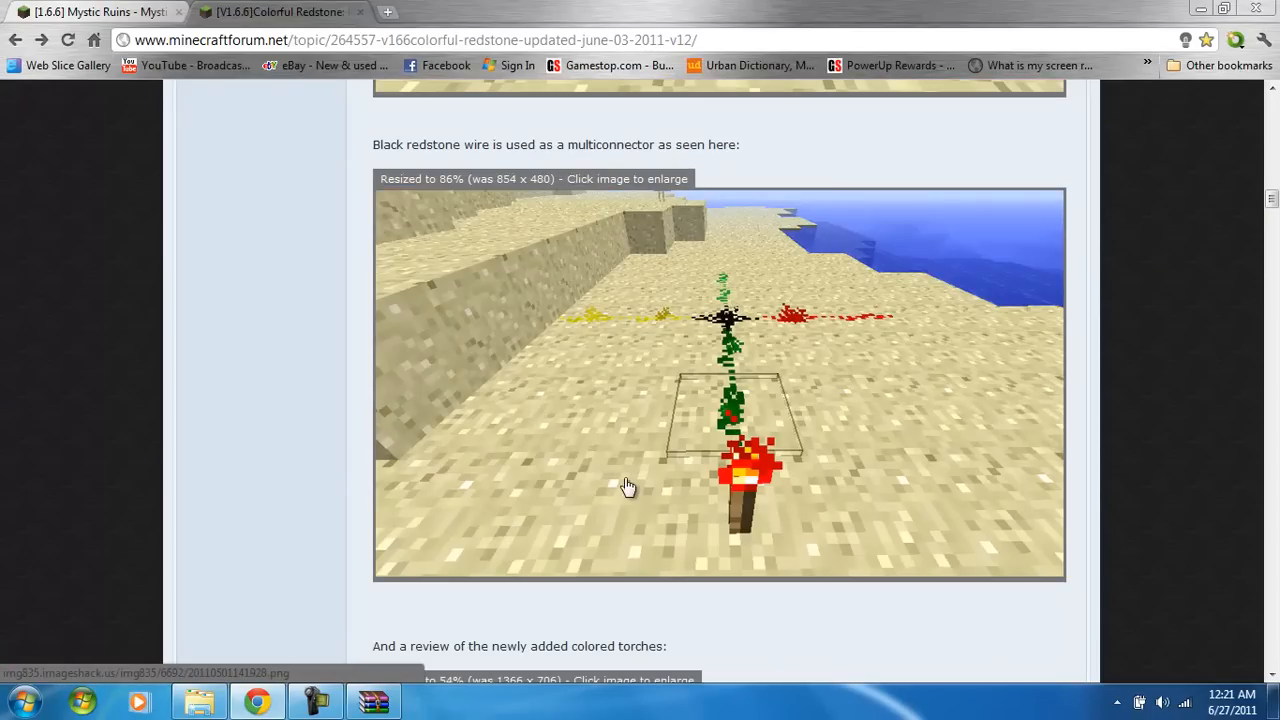
scroll("down", 3)
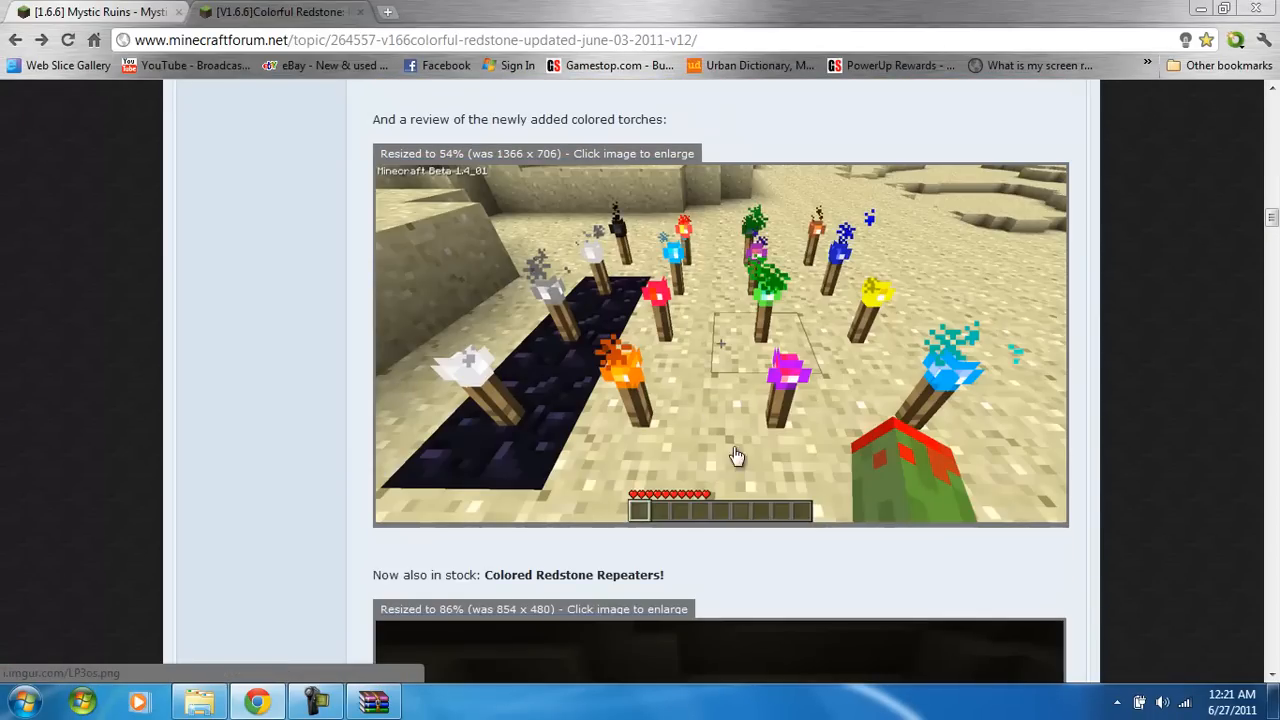
scroll("down", 3)
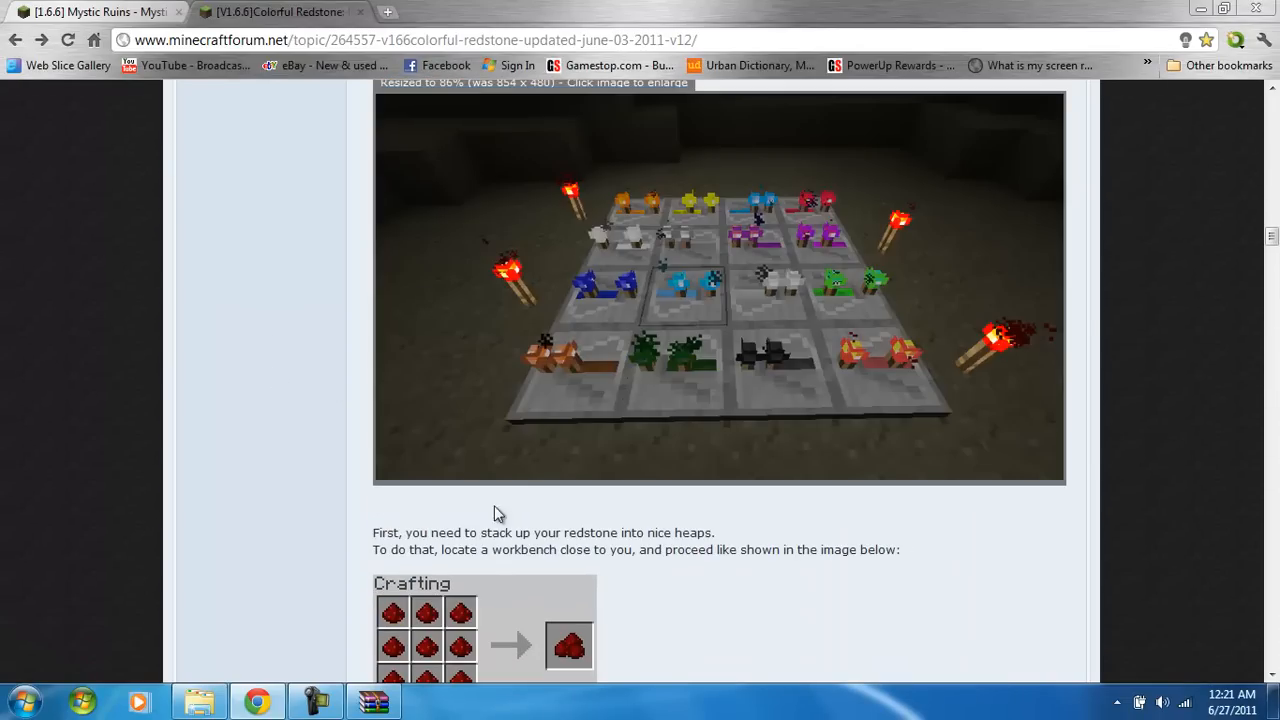
scroll("down", 3)
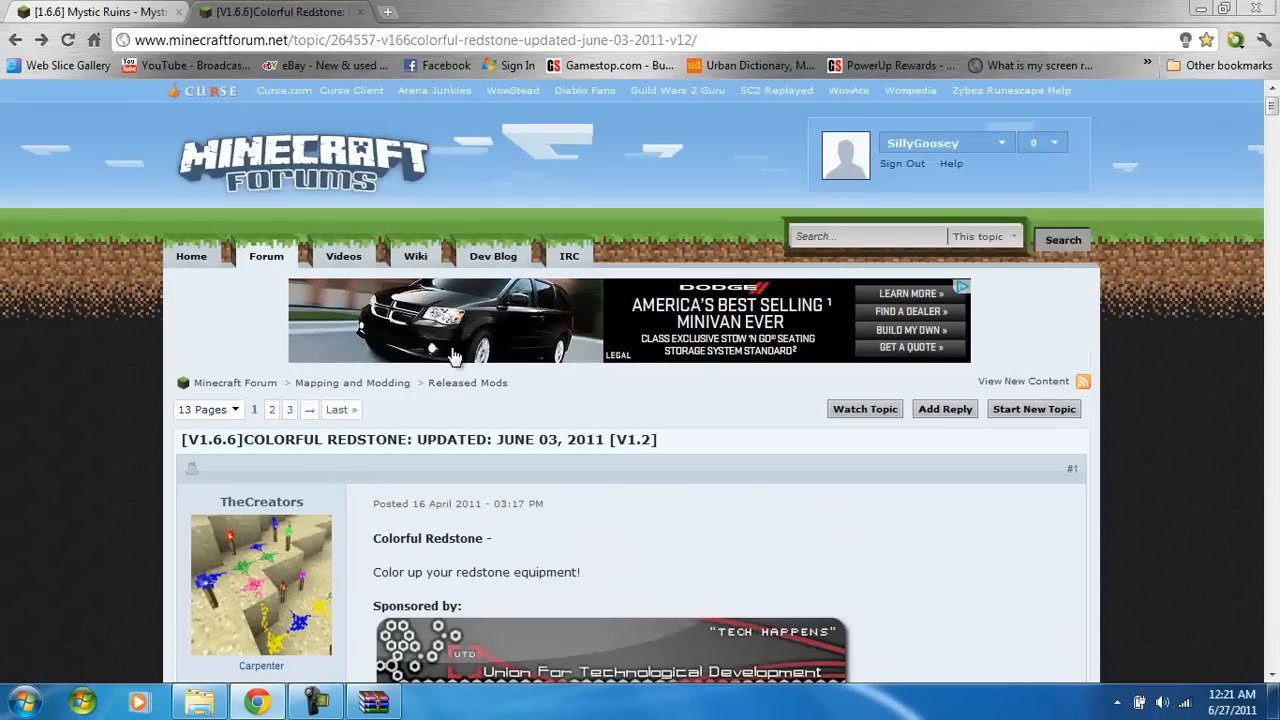
scroll("down", 3)
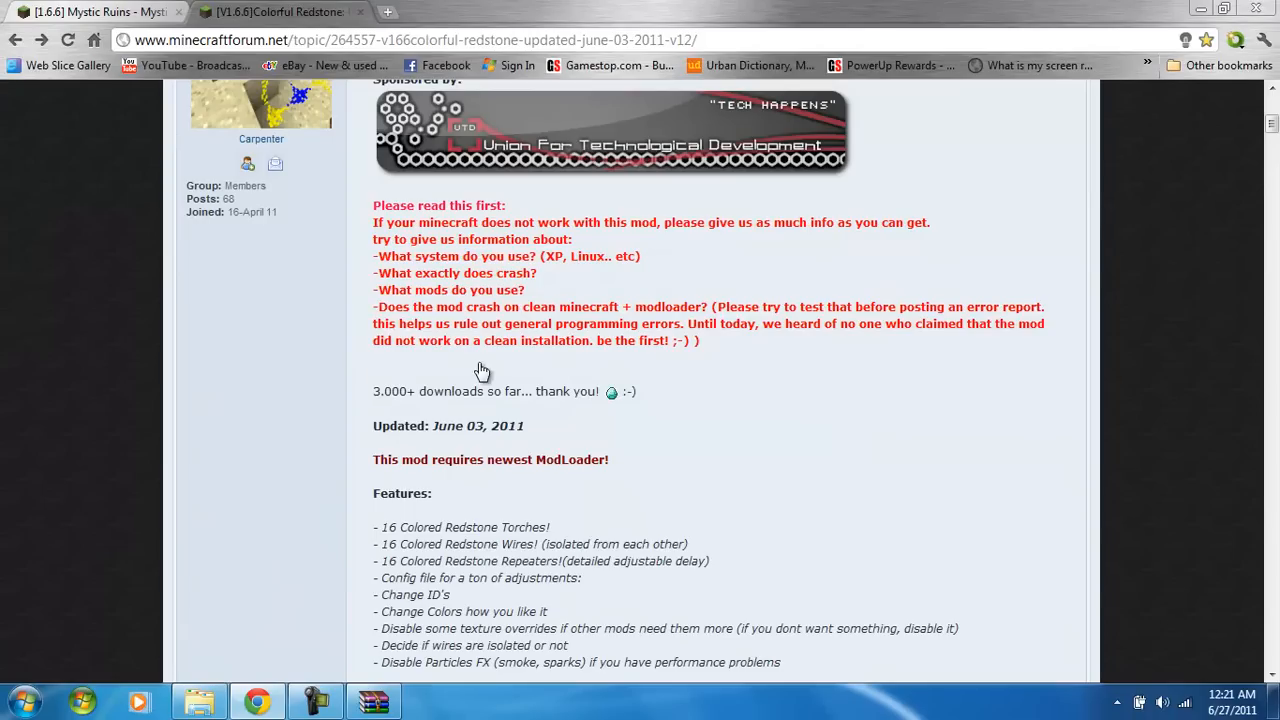
mouse_move(735, 285)
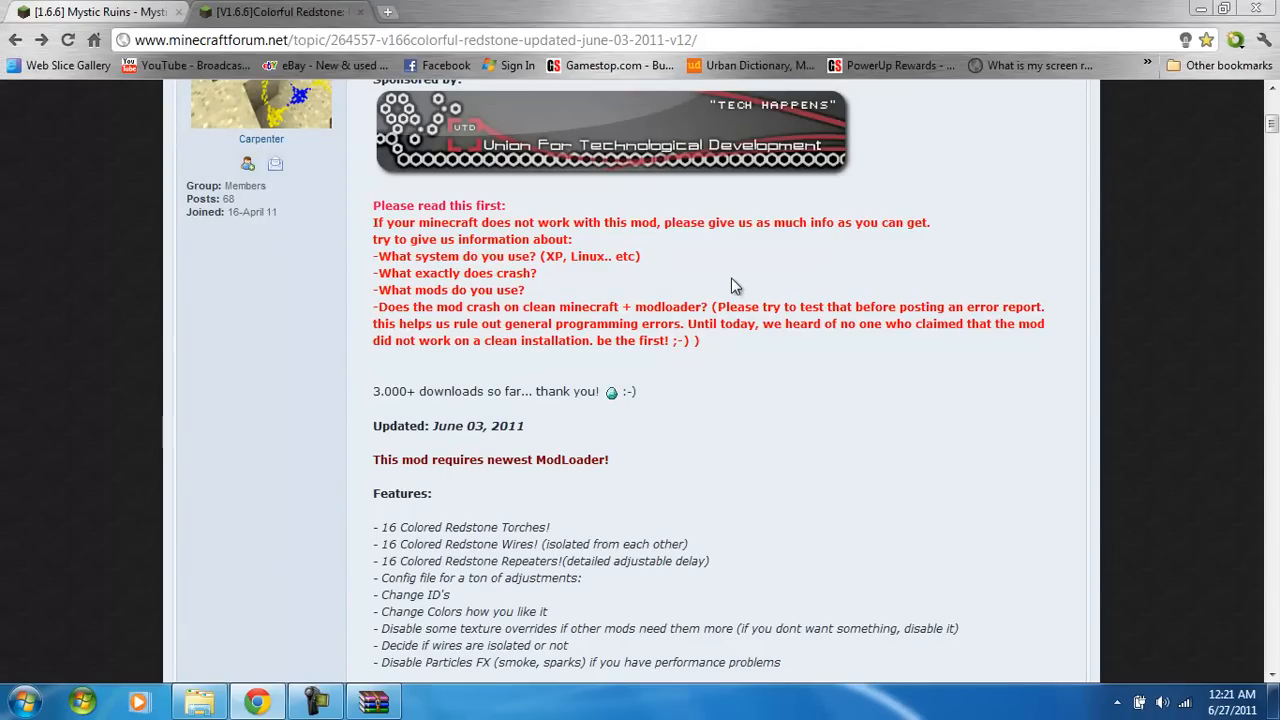